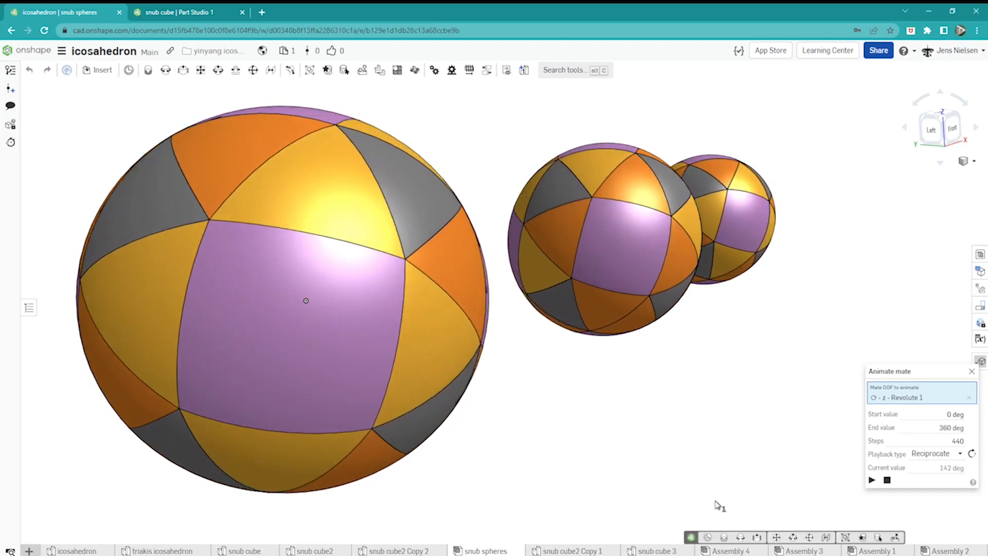
- Play the Revolute 1 mate animation of the snub spheres assembly repeatedly, then close the Animate panel
{"action": "left_click", "coordinate": [872, 480]}
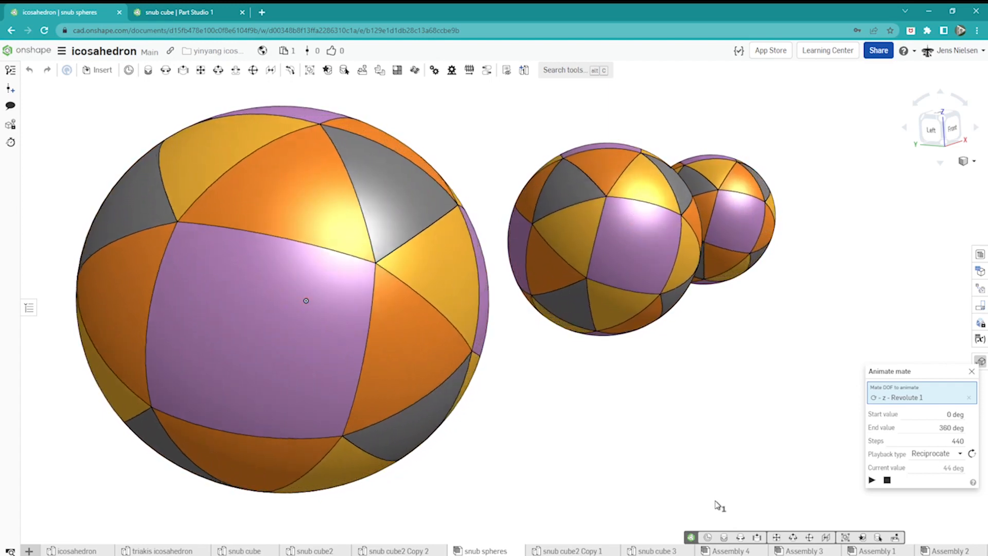
{"action": "left_click", "coordinate": [872, 480]}
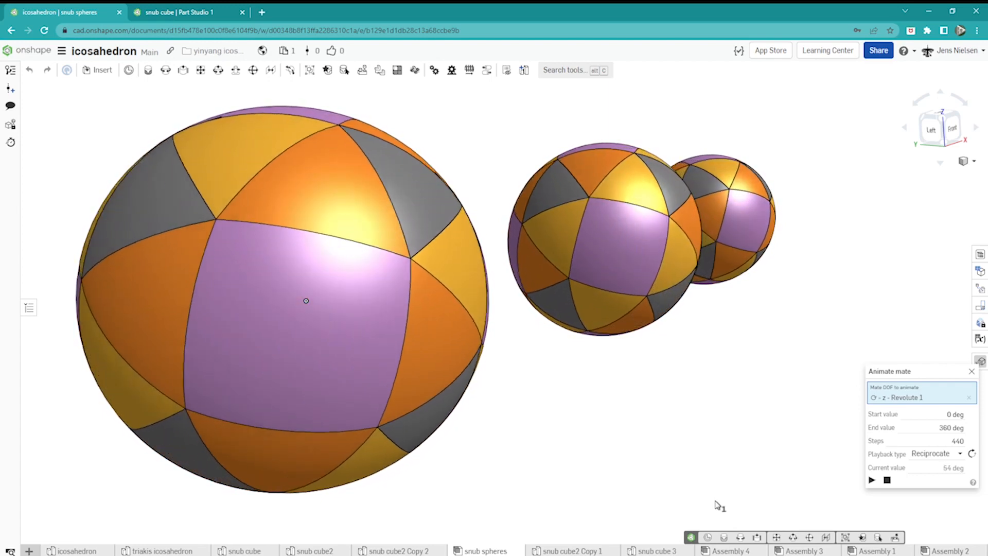
{"action": "left_click", "coordinate": [872, 480]}
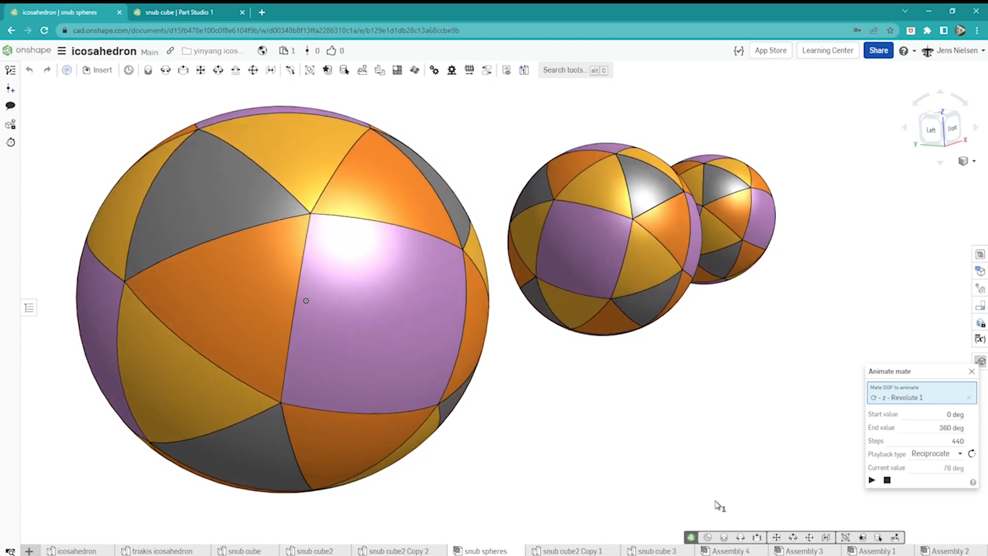
{"action": "left_click", "coordinate": [872, 480]}
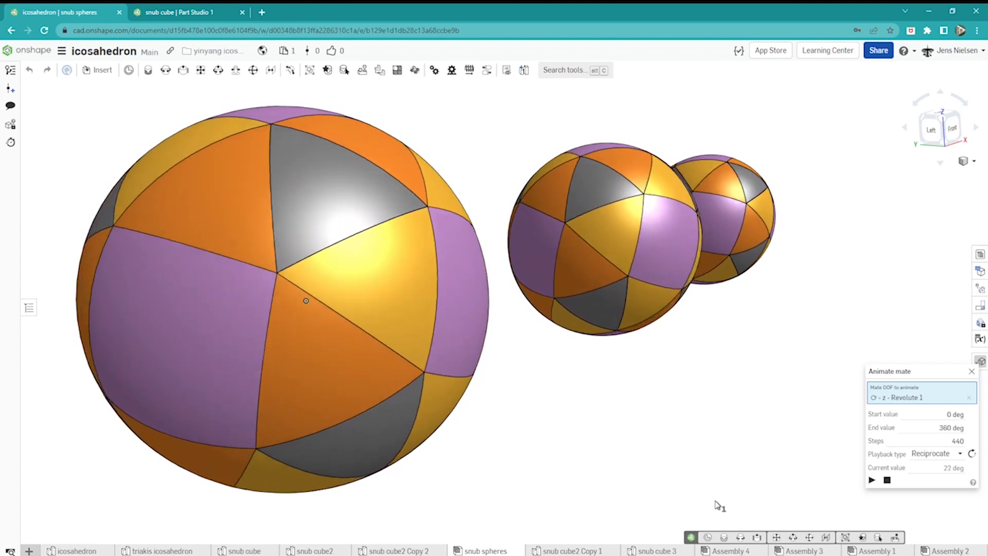
{"action": "left_click", "coordinate": [872, 481]}
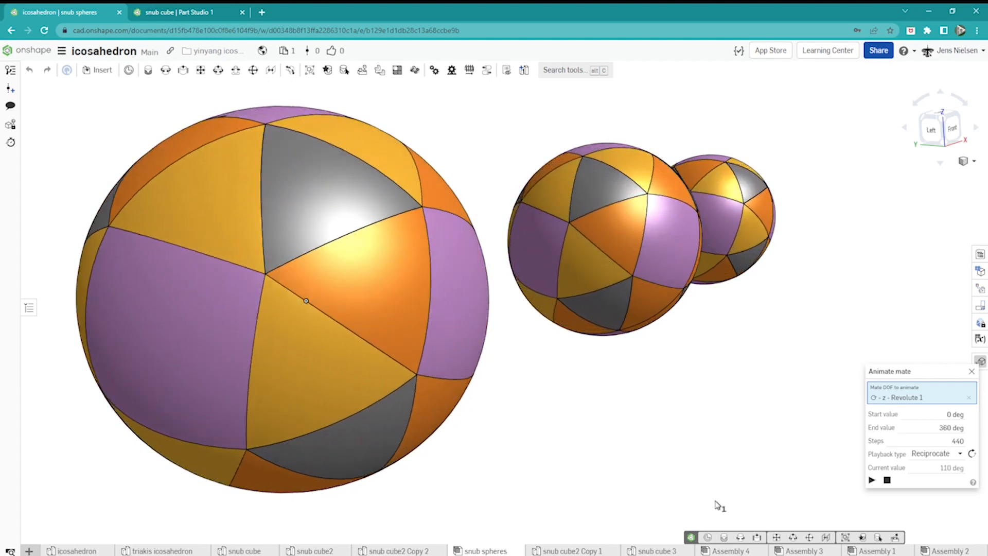
{"action": "left_click", "coordinate": [872, 480]}
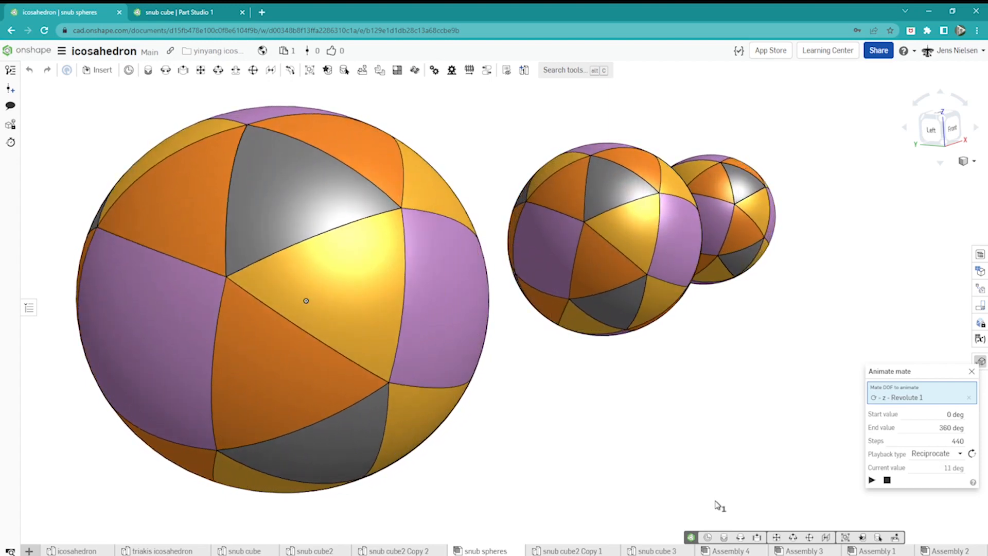
{"action": "left_click", "coordinate": [872, 480]}
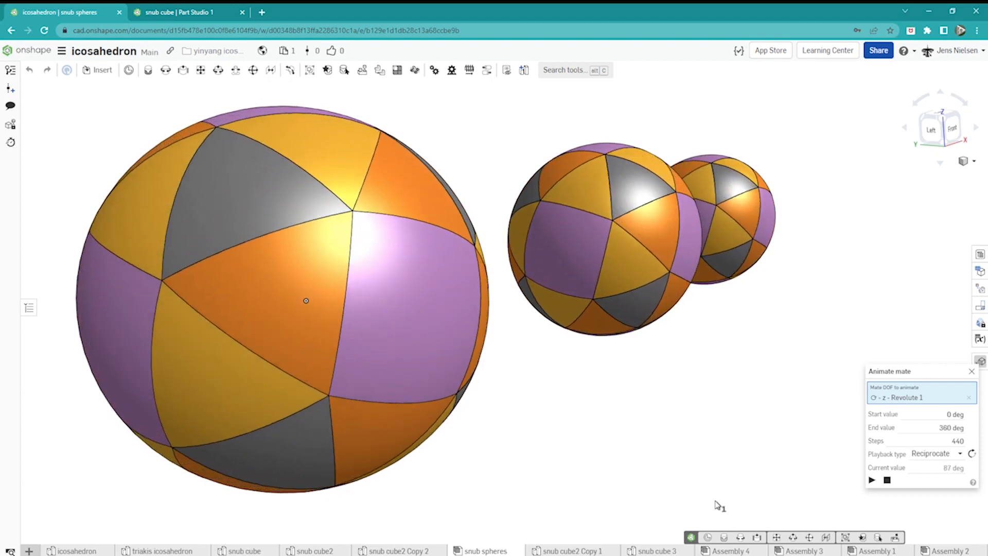
{"action": "left_click", "coordinate": [872, 480]}
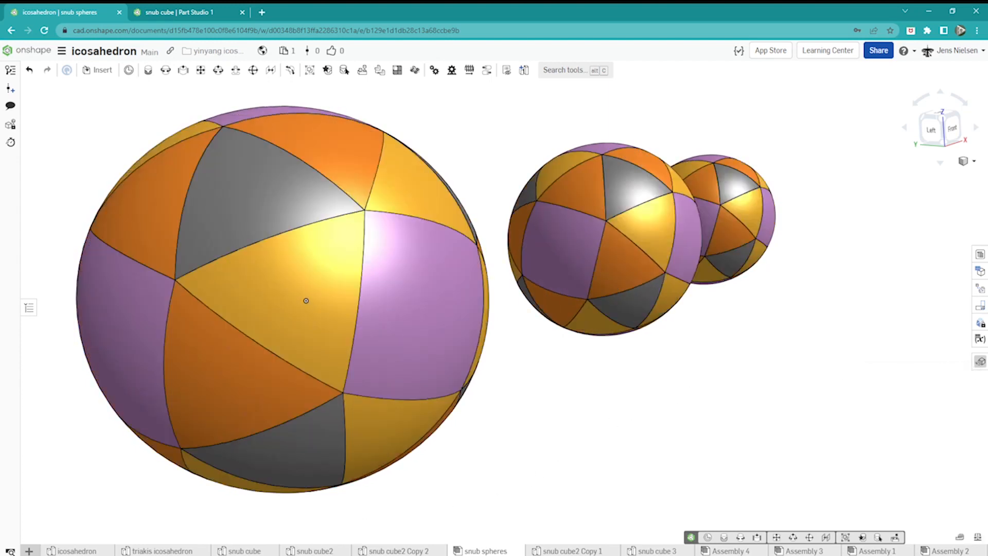
- Switch to the snub cube2 Part Studio and inspect the faceted surface model
{"action": "left_click", "coordinate": [315, 550]}
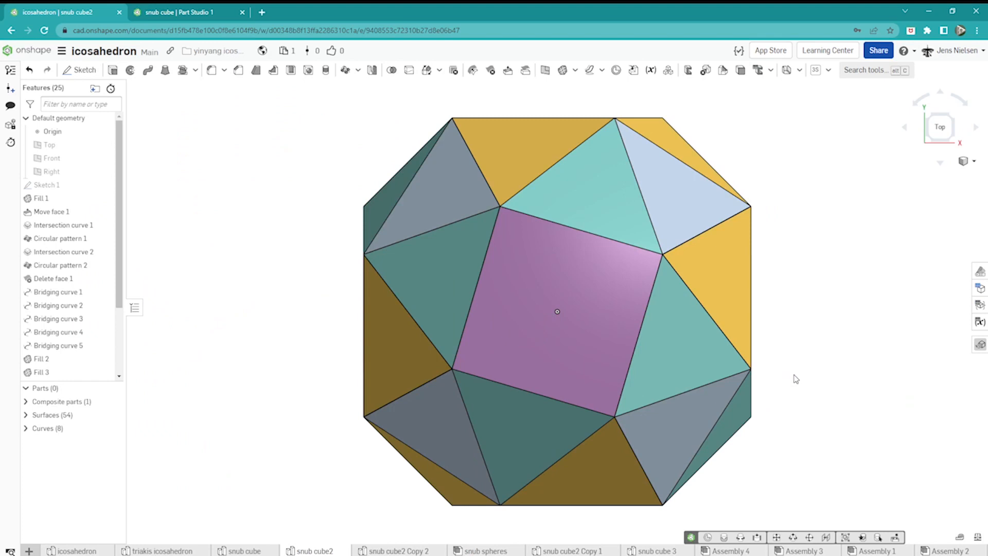
{"action": "mouse_move", "coordinate": [799, 372]}
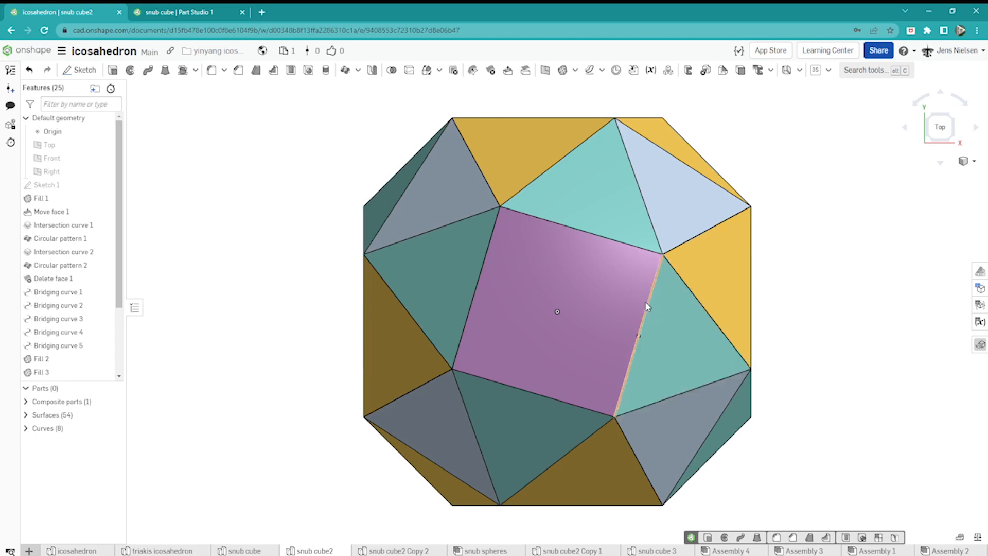
{"action": "left_click", "coordinate": [646, 306]}
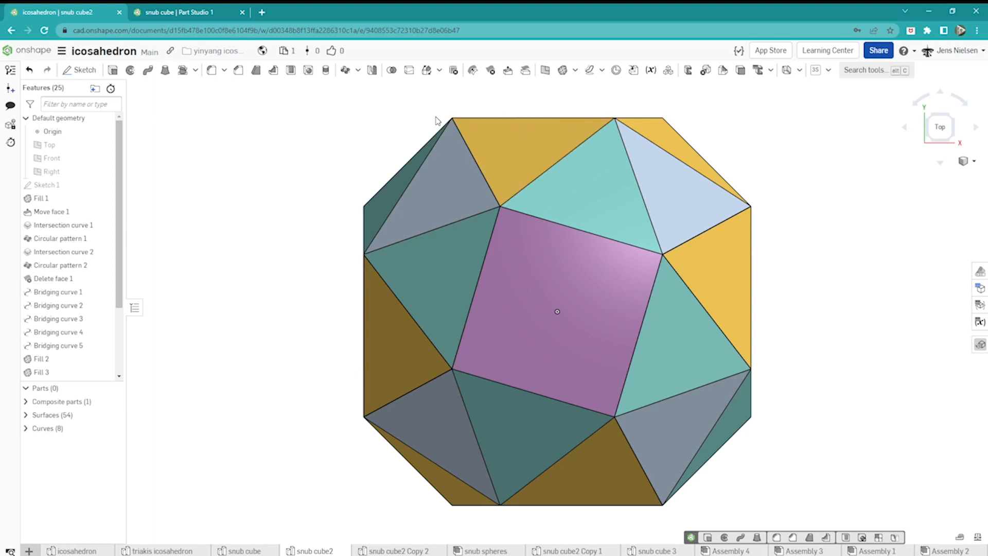
{"action": "mouse_move", "coordinate": [369, 210]}
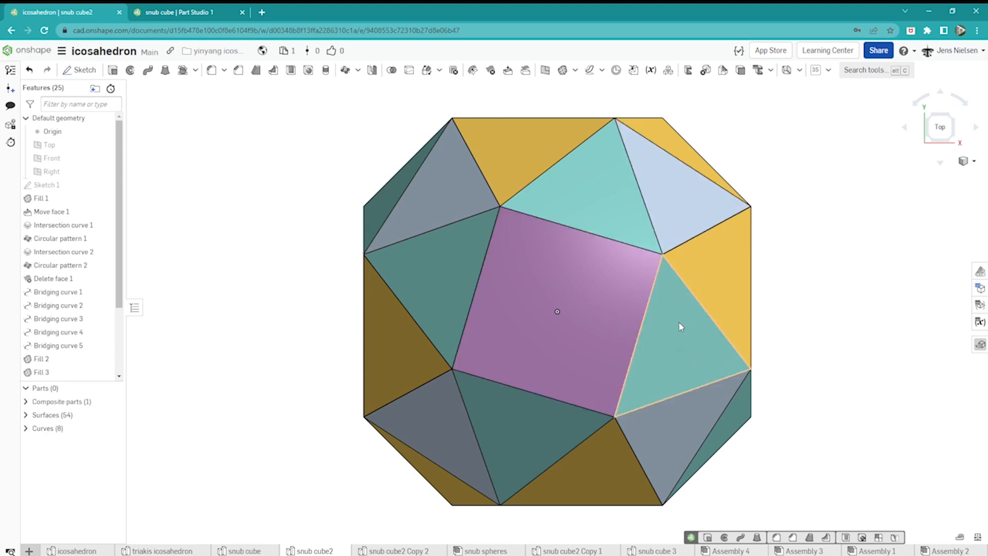
{"action": "mouse_move", "coordinate": [683, 345]}
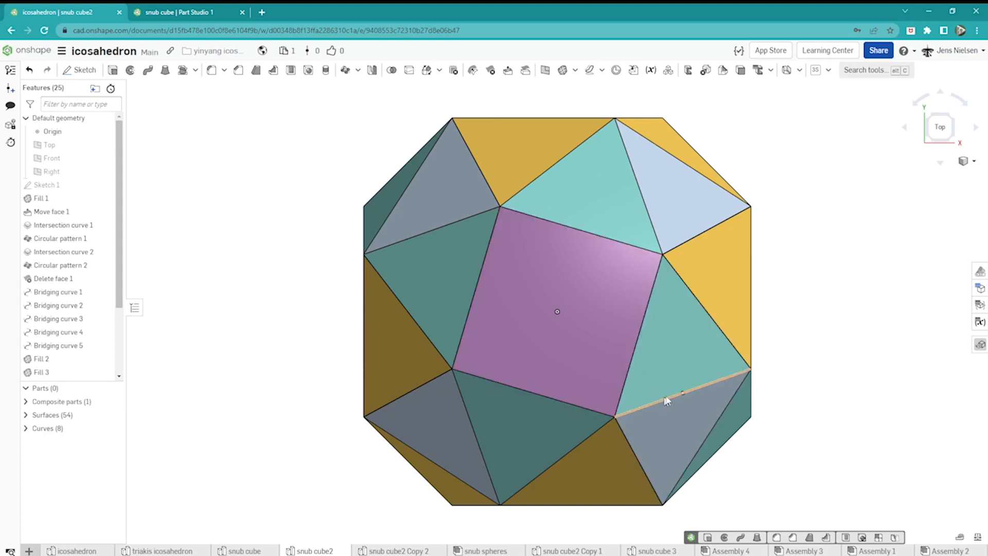
{"action": "mouse_move", "coordinate": [804, 347]}
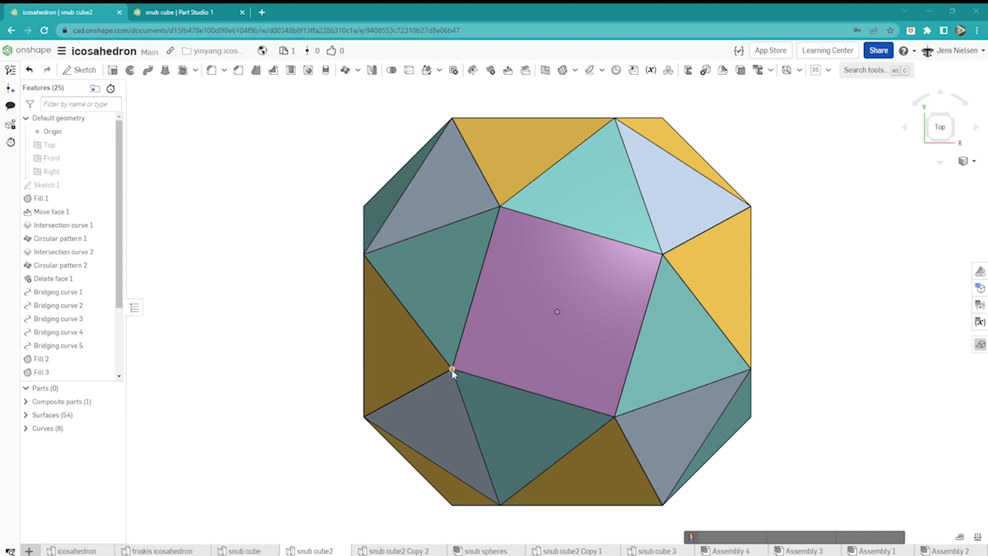
{"action": "mouse_move", "coordinate": [453, 120]}
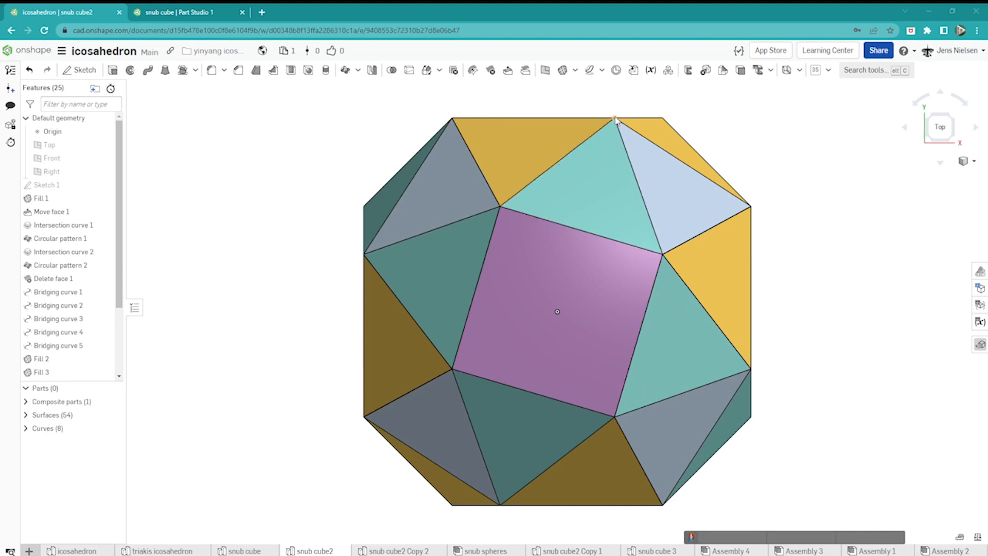
{"action": "mouse_move", "coordinate": [683, 128]}
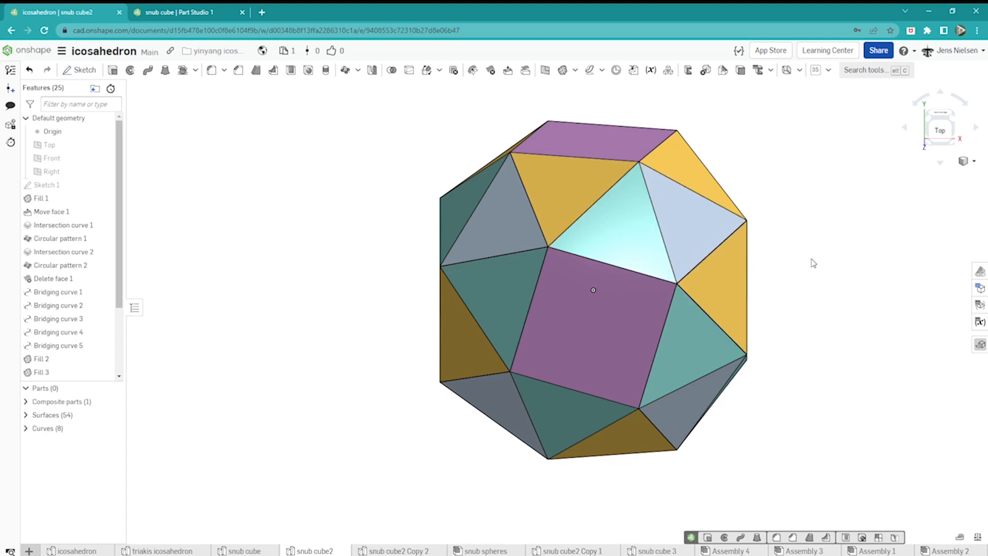
{"action": "mouse_move", "coordinate": [814, 262]}
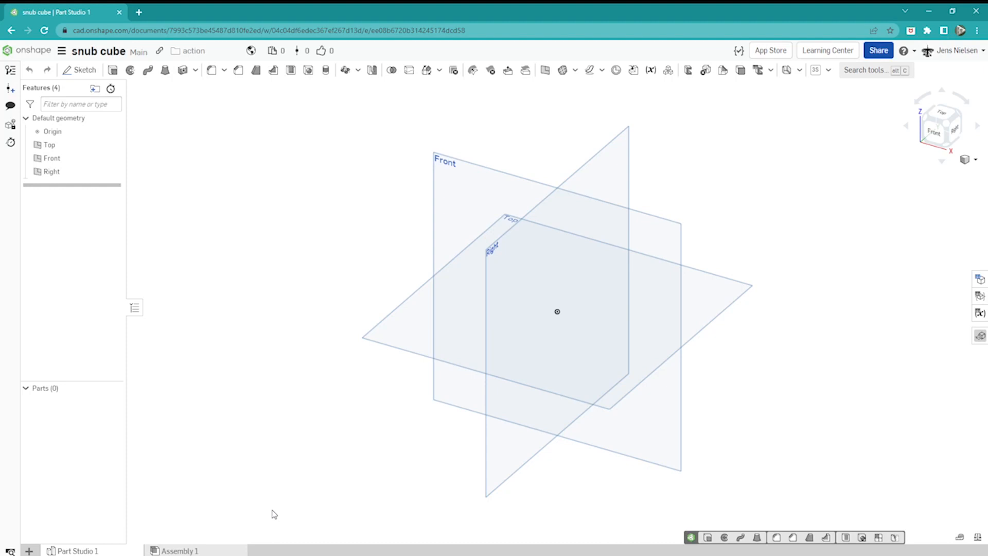
- Start Sketch 1 on the Top plane with a centre-point square dimensioned to 88
{"action": "right_click", "coordinate": [274, 514]}
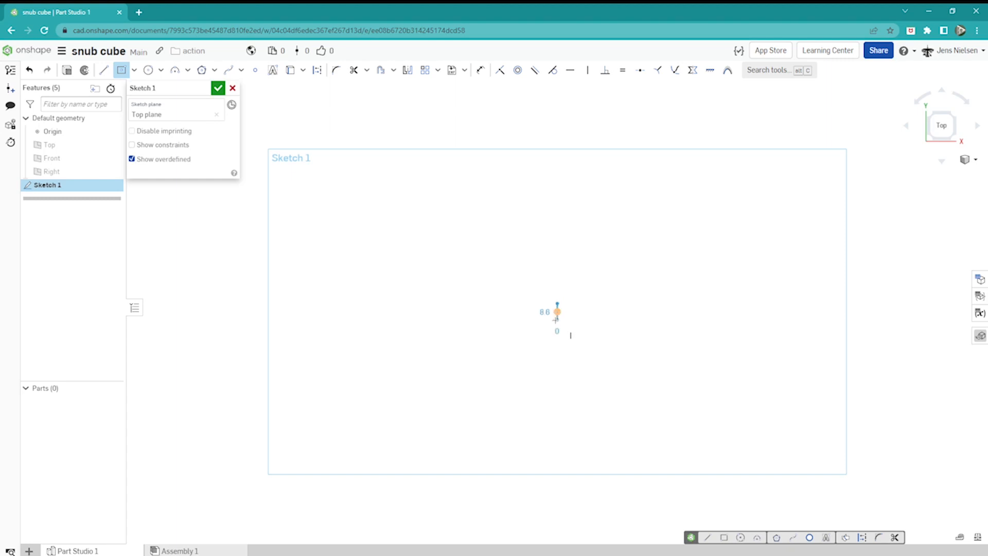
{"action": "left_click_drag", "start_coordinate": [557, 312], "coordinate": [593, 346]}
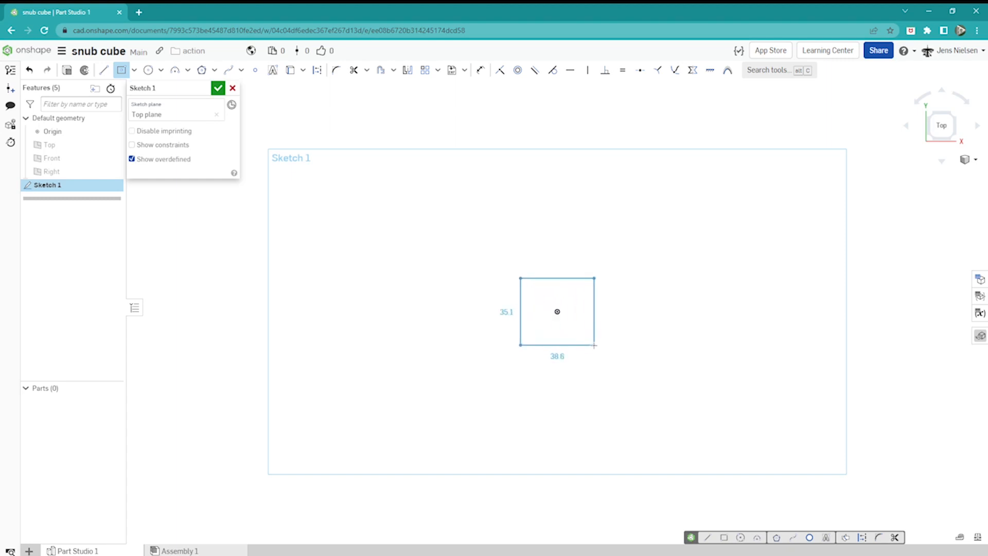
{"action": "left_click_drag", "start_coordinate": [594, 347], "coordinate": [641, 394]}
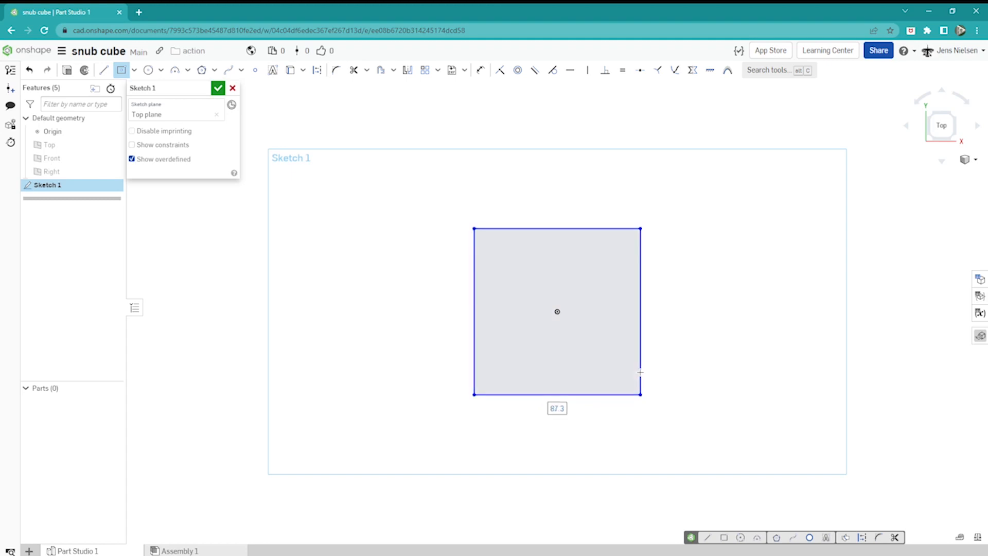
{"action": "left_click", "coordinate": [639, 312]}
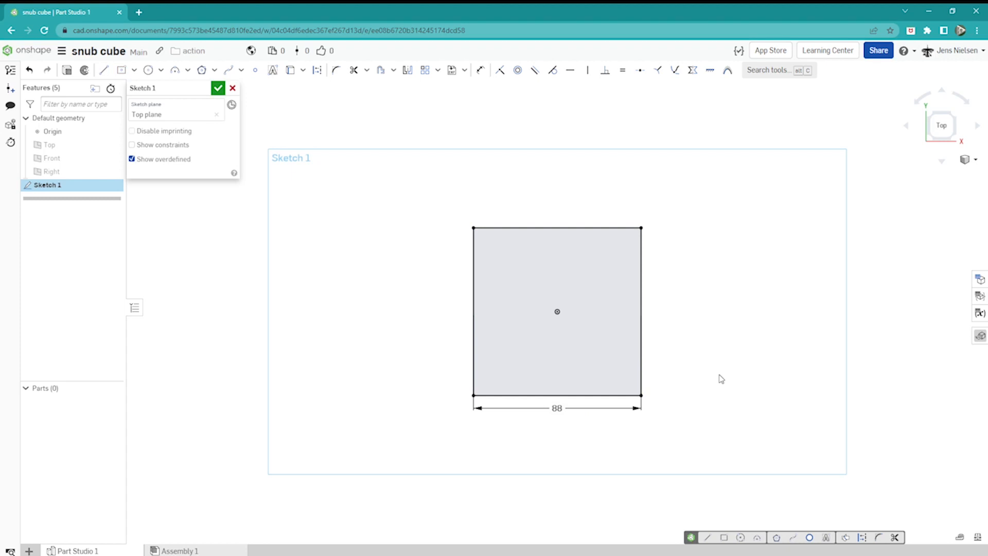
{"action": "right_click", "coordinate": [720, 378]}
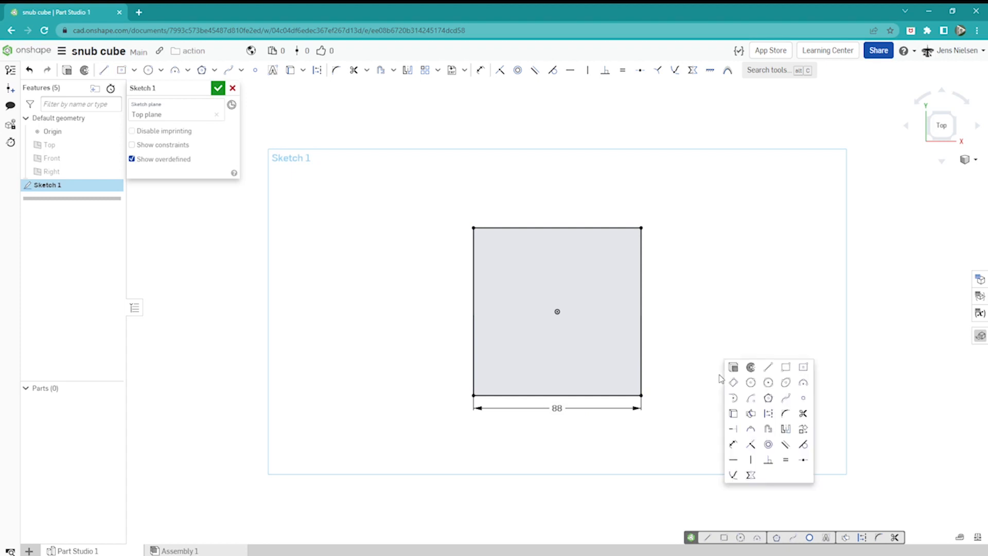
{"action": "mouse_move", "coordinate": [734, 384]}
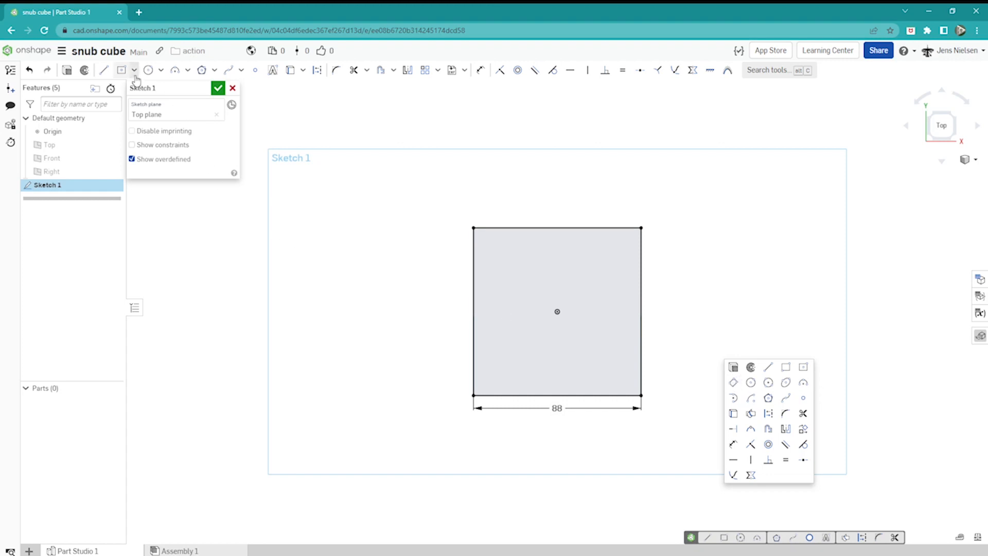
- Draw a tilted square inside the 88 square with construction lines from its corners to the origin
{"action": "left_click", "coordinate": [122, 70]}
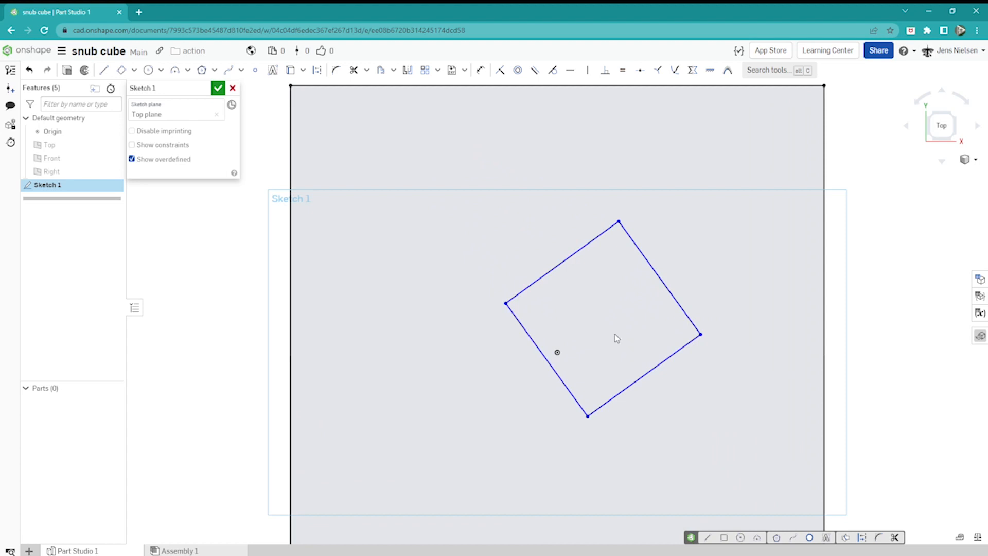
{"action": "left_click", "coordinate": [103, 70]}
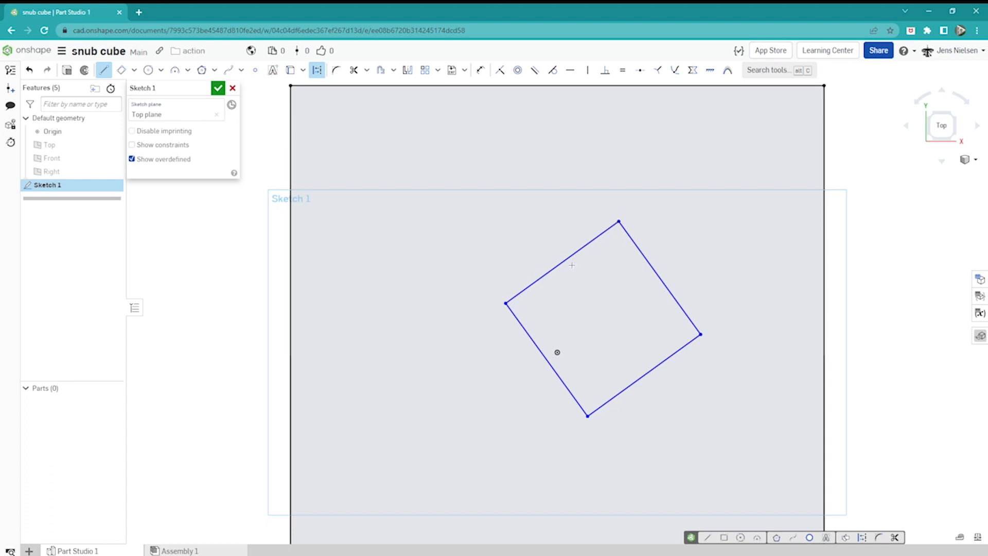
{"action": "left_click_drag", "start_coordinate": [700, 336], "coordinate": [692, 367]}
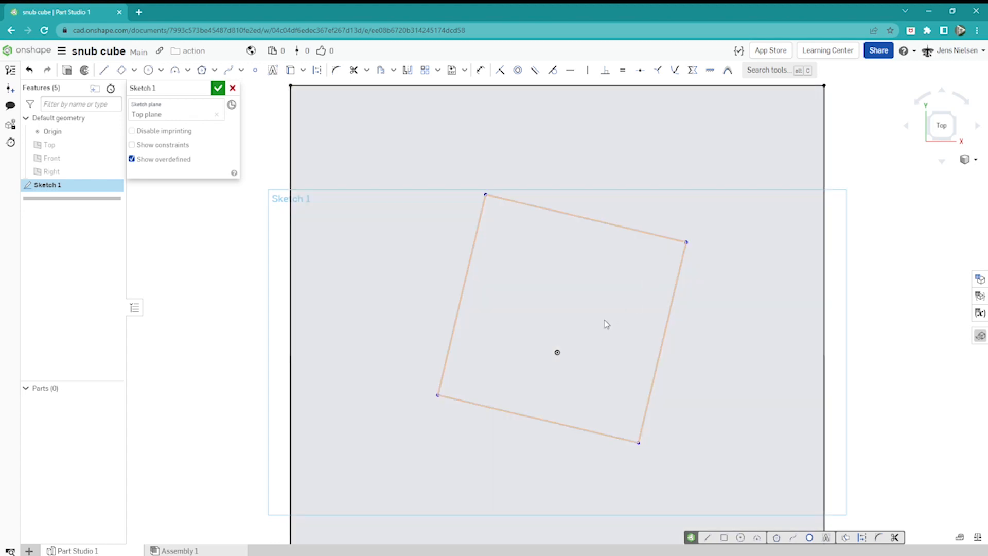
{"action": "left_click", "coordinate": [103, 70]}
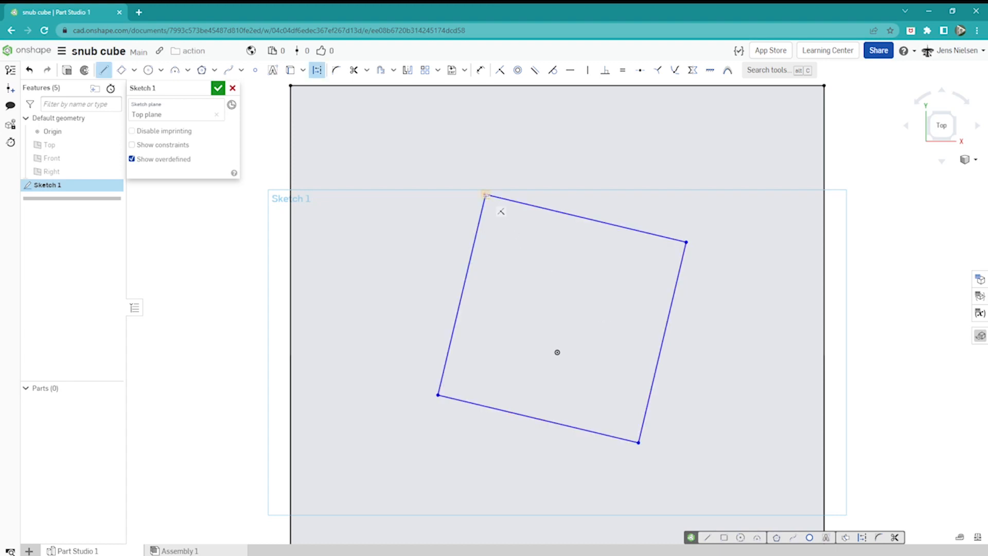
{"action": "left_click_drag", "start_coordinate": [484, 196], "coordinate": [636, 441]}
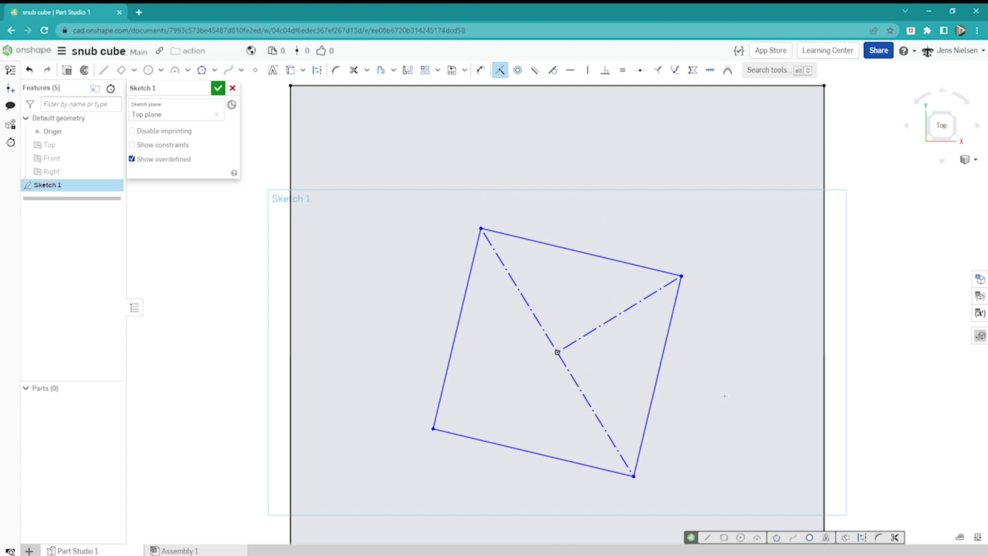
- Add a vertical construction line from a square corner to the top edge and constrain it
{"action": "left_click", "coordinate": [104, 70]}
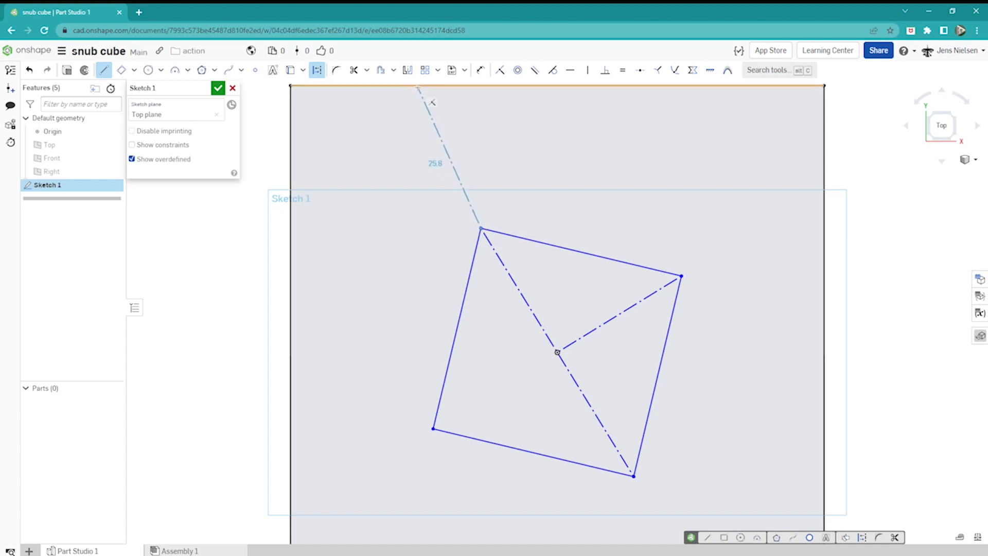
{"action": "left_click_drag", "start_coordinate": [417, 91], "coordinate": [374, 91]}
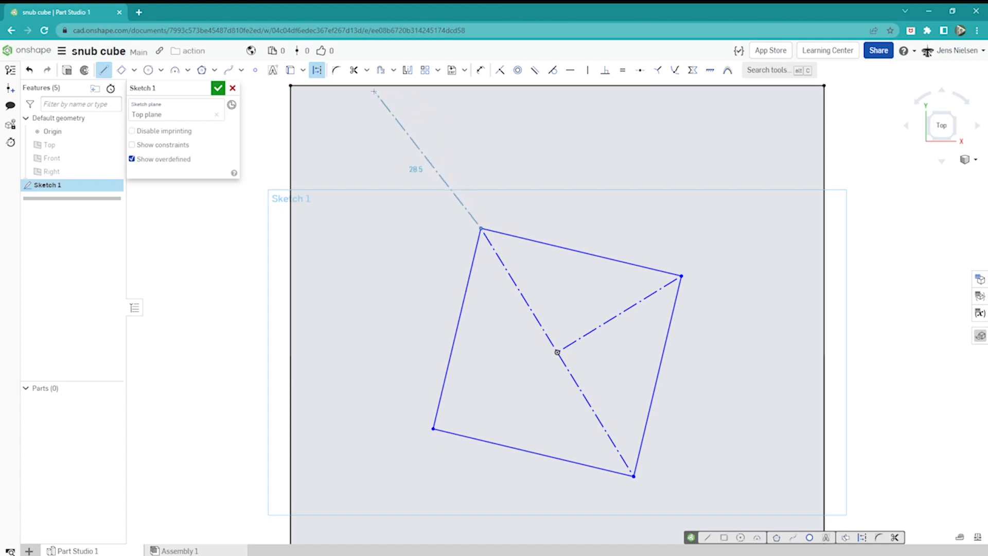
{"action": "left_click_drag", "start_coordinate": [373, 91], "coordinate": [386, 103]}
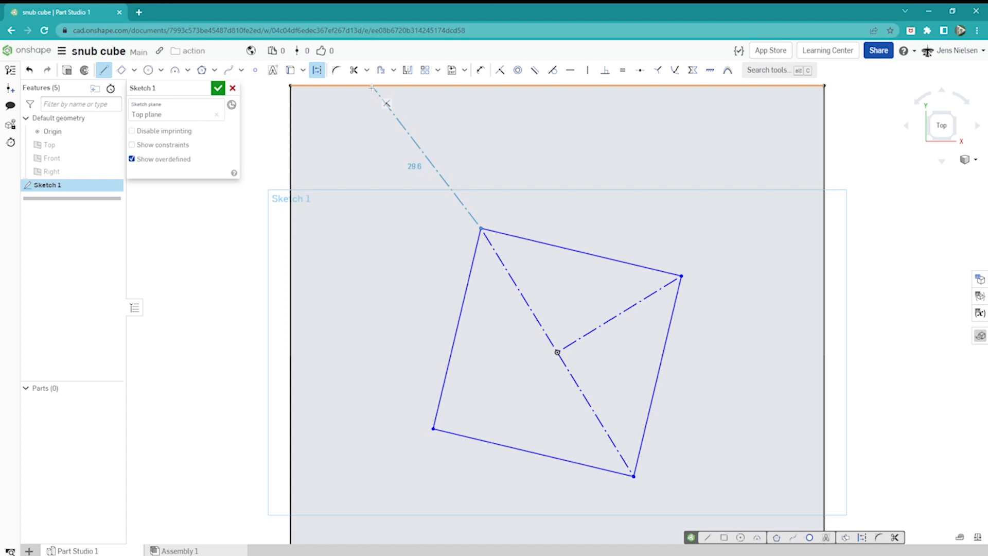
{"action": "left_click_drag", "start_coordinate": [386, 103], "coordinate": [420, 414]}
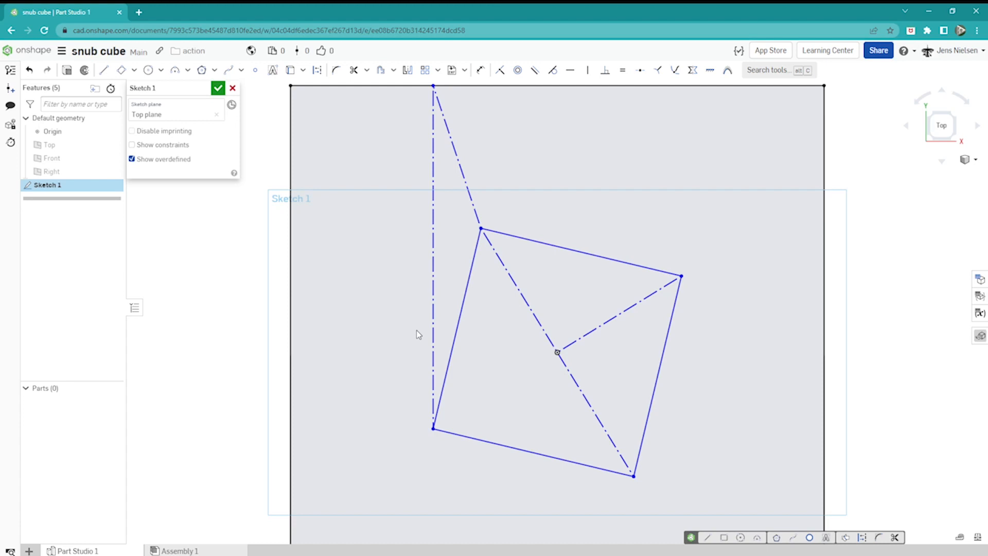
{"action": "left_click", "coordinate": [534, 70]}
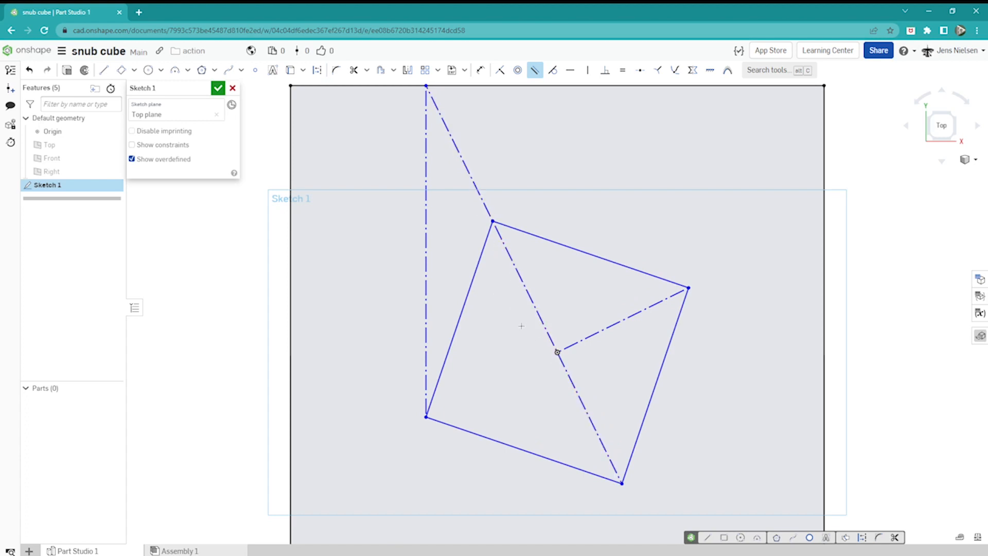
{"action": "mouse_move", "coordinate": [512, 322]}
{"action": "type", "text": "30"}
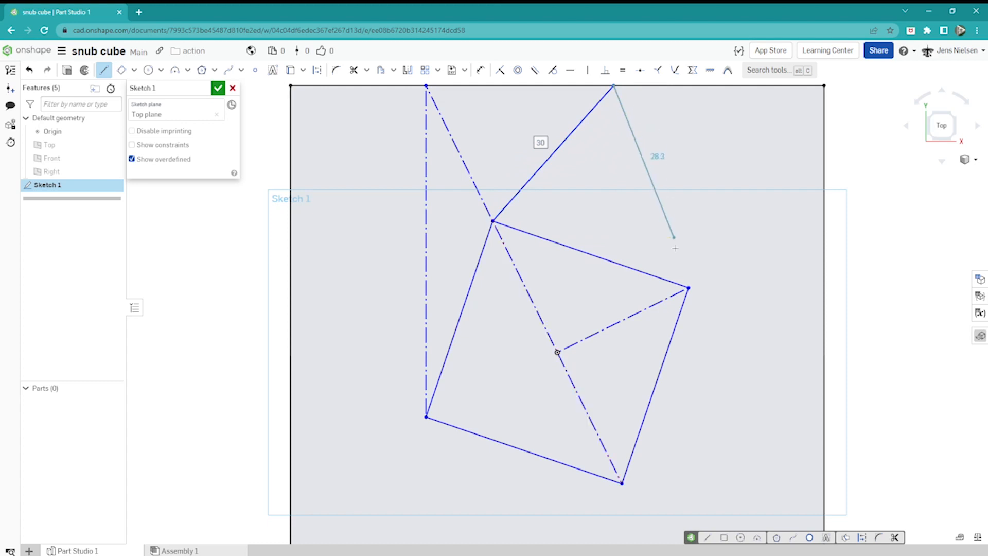
- Draw the triangle from the tilted square to the top edge with equal-length sides
{"action": "left_click_drag", "start_coordinate": [674, 246], "coordinate": [690, 290]}
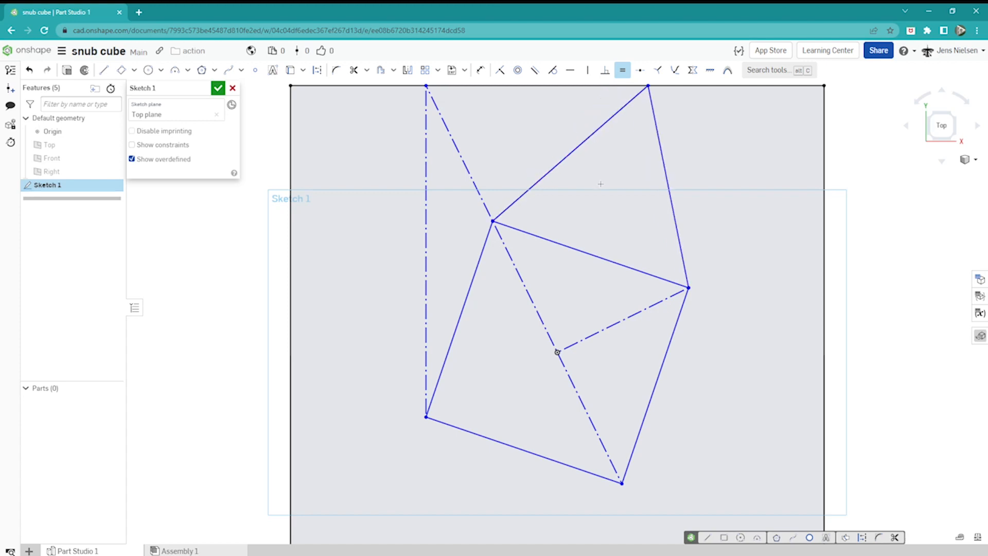
{"action": "left_click", "coordinate": [587, 70]}
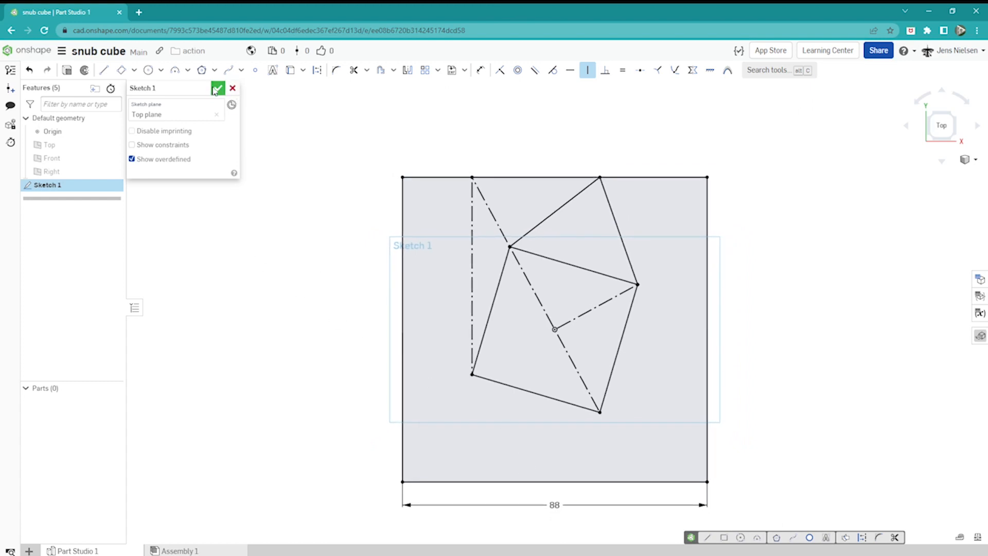
- Finish Sketch 1 and create a Fill surface bounded by the four tilted-square edges
{"action": "left_click", "coordinate": [217, 87]}
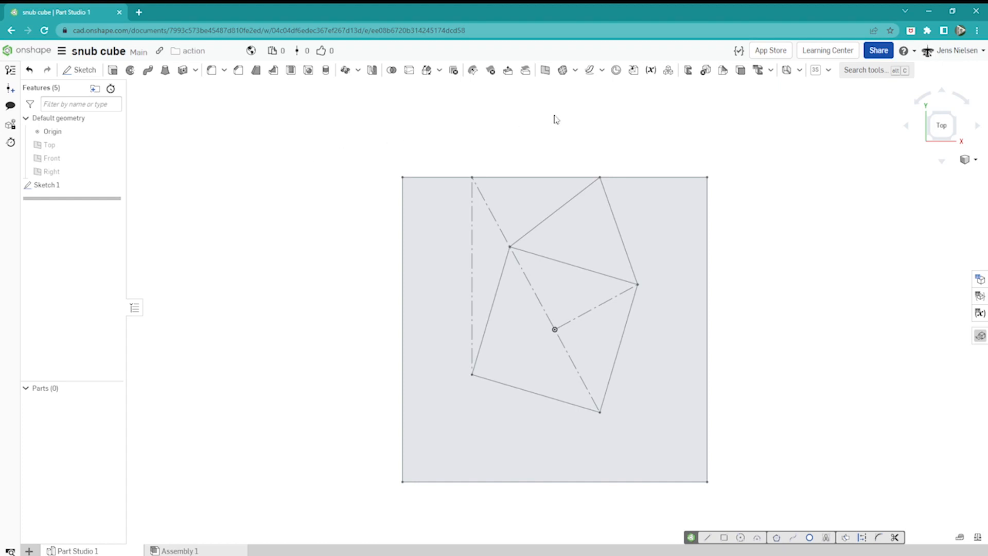
{"action": "mouse_move", "coordinate": [563, 70]}
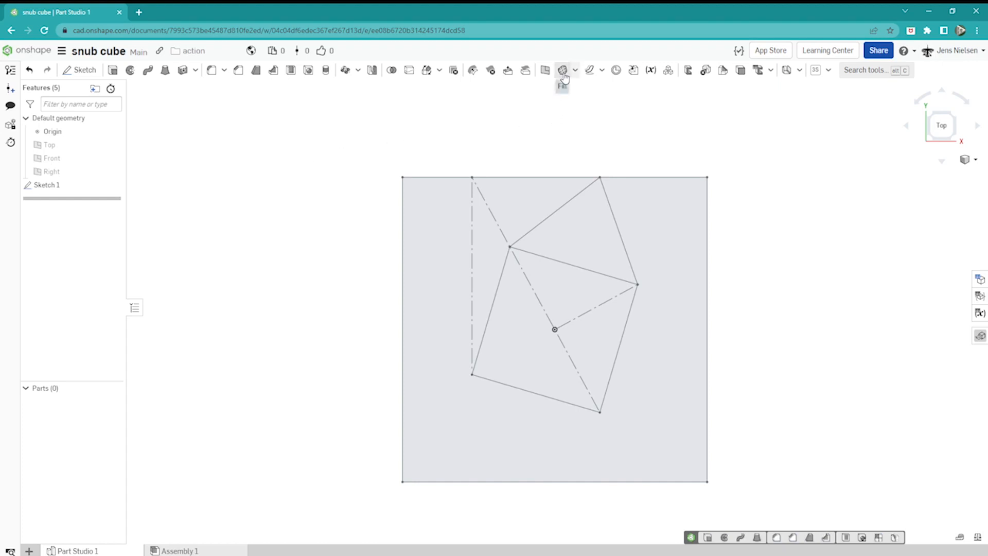
{"action": "left_click", "coordinate": [562, 70]}
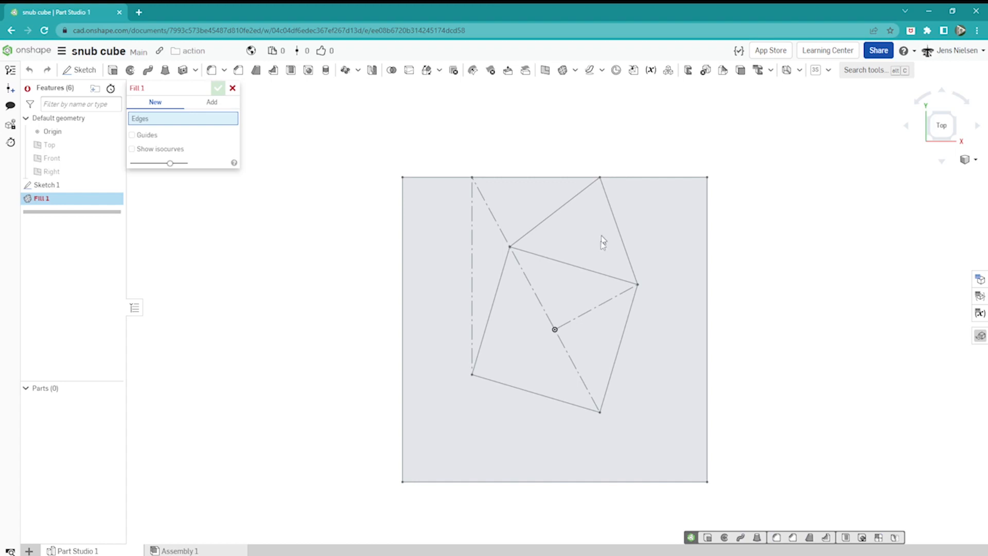
{"action": "left_click", "coordinate": [573, 265]}
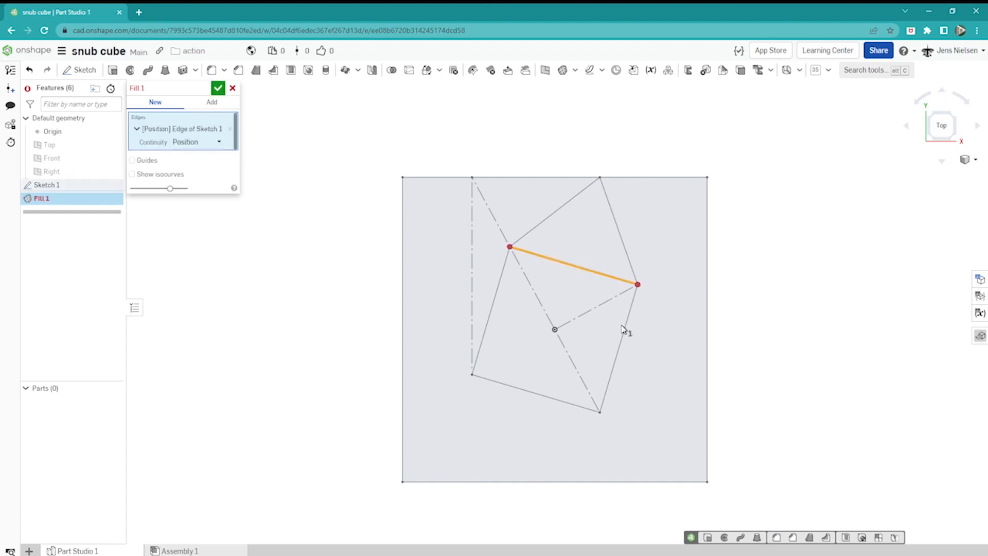
{"action": "left_click", "coordinate": [555, 398]}
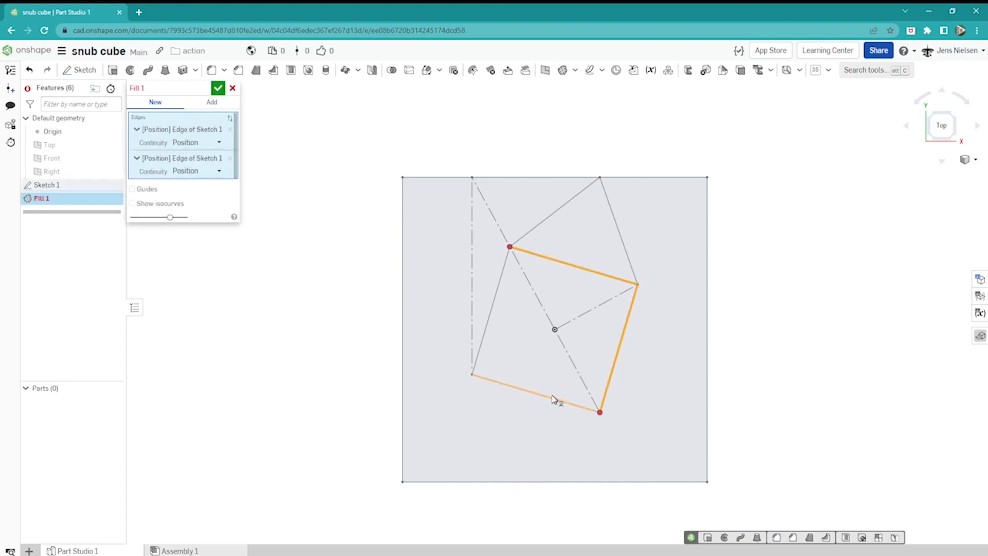
{"action": "left_click", "coordinate": [554, 399]}
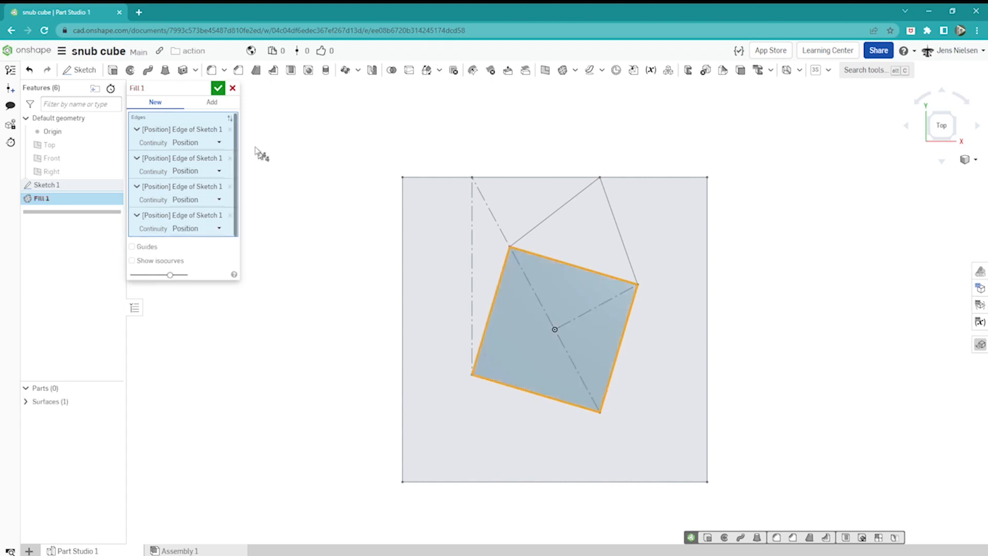
{"action": "left_click", "coordinate": [218, 87]}
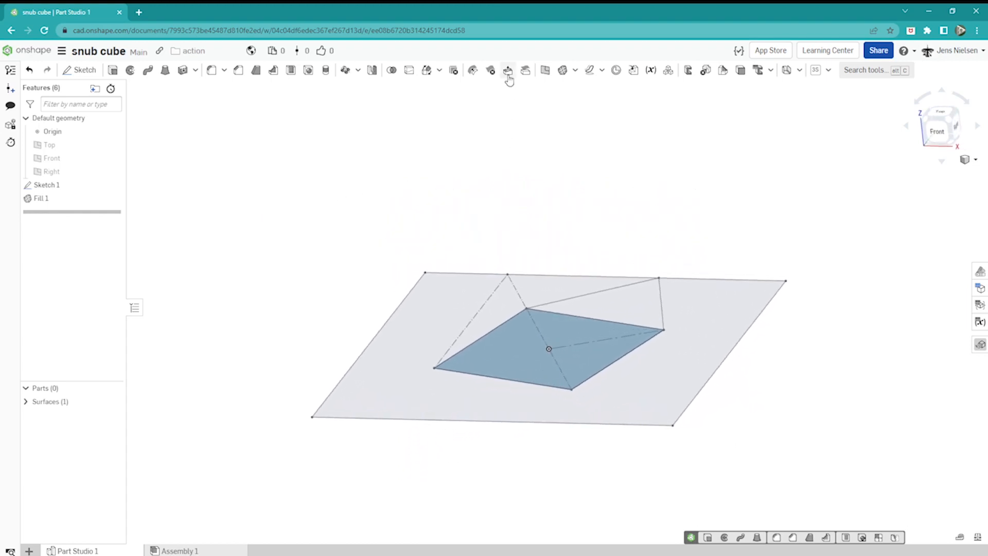
- Move the filled square face upward by a blind offset of 44
{"action": "left_click", "coordinate": [507, 70]}
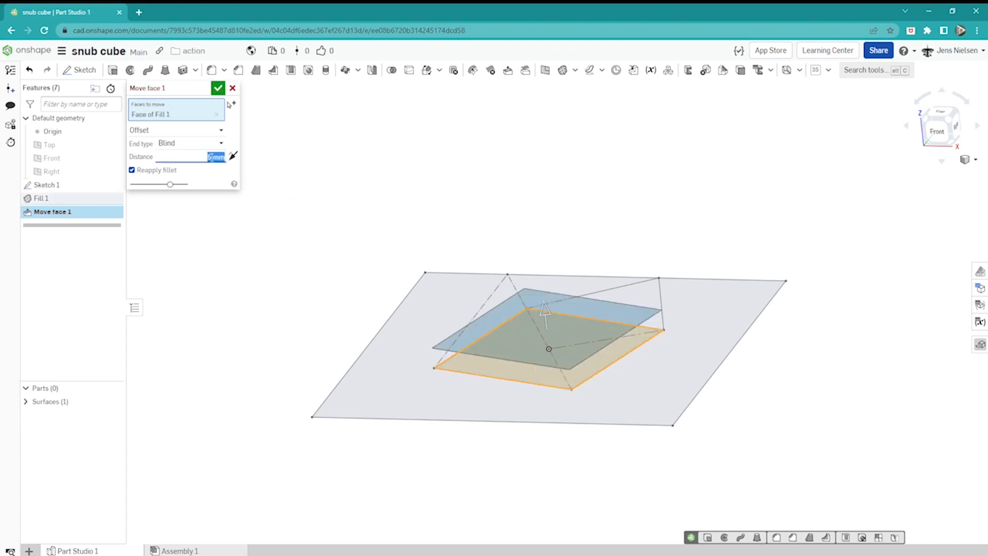
{"action": "type", "text": "44"}
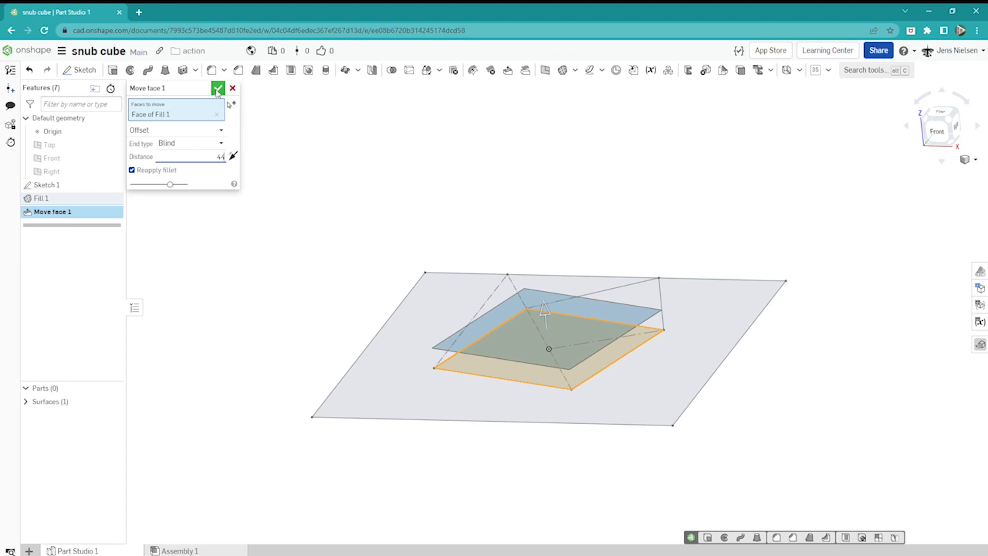
{"action": "left_click", "coordinate": [217, 87]}
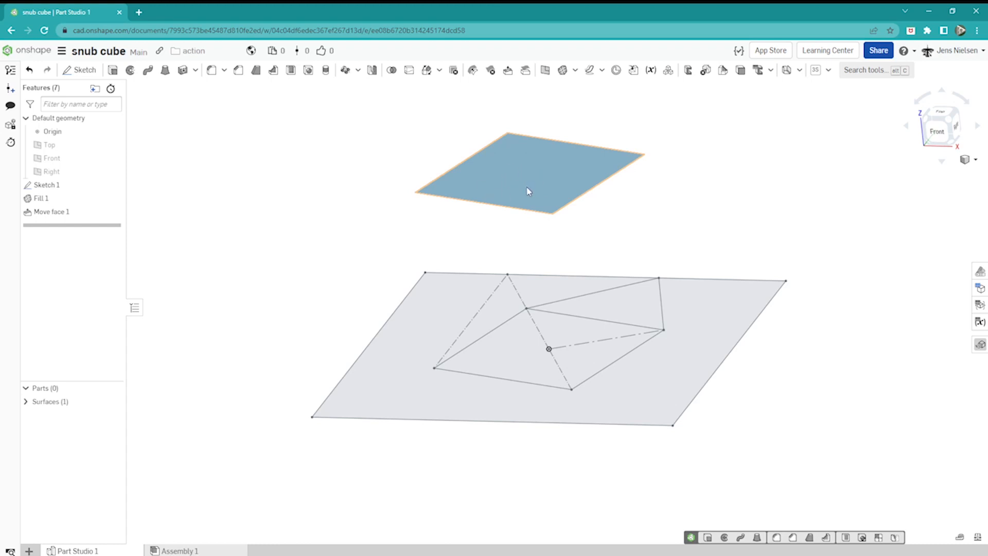
{"action": "left_click", "coordinate": [619, 237]}
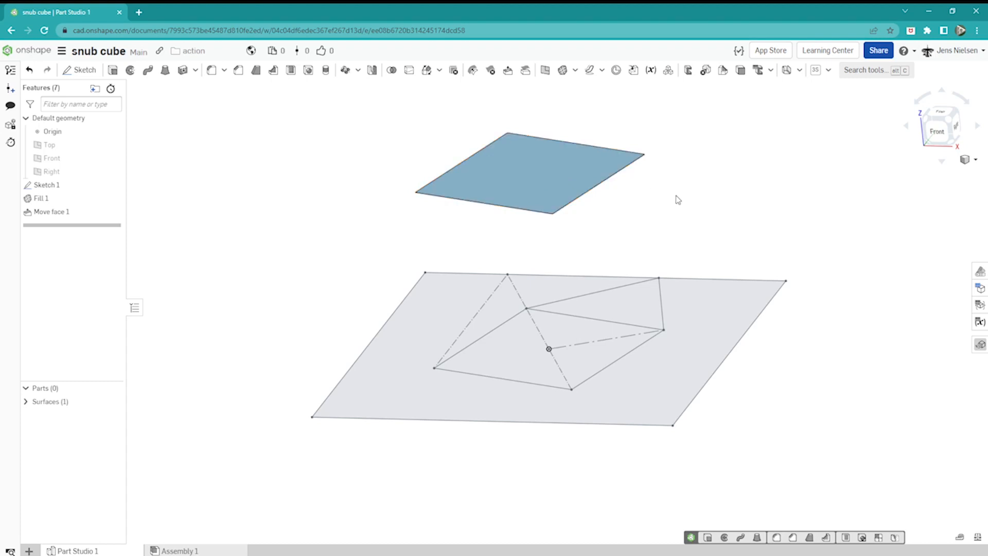
{"action": "mouse_move", "coordinate": [684, 199]}
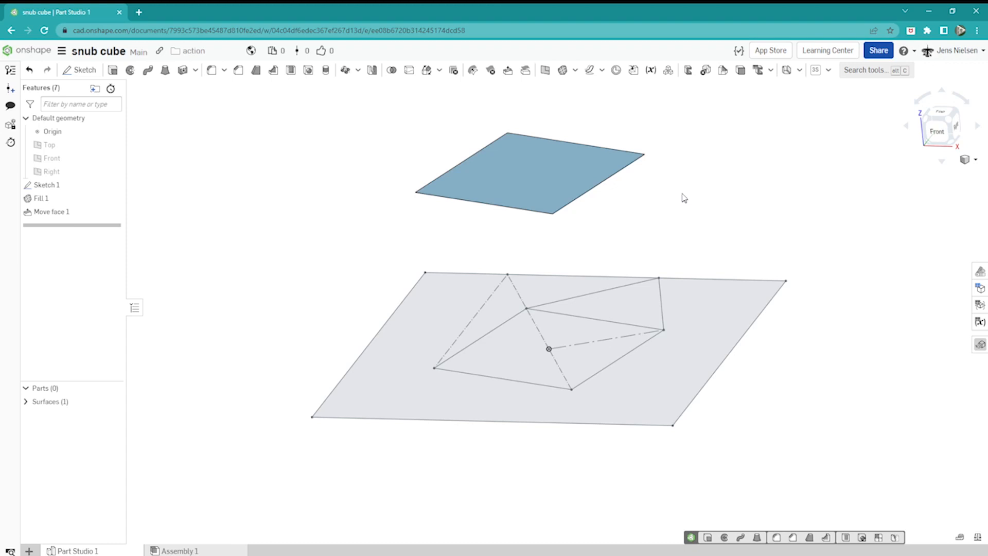
- Create an intersection curve of the Top and Front planes through the origin
{"action": "left_click", "coordinate": [603, 70]}
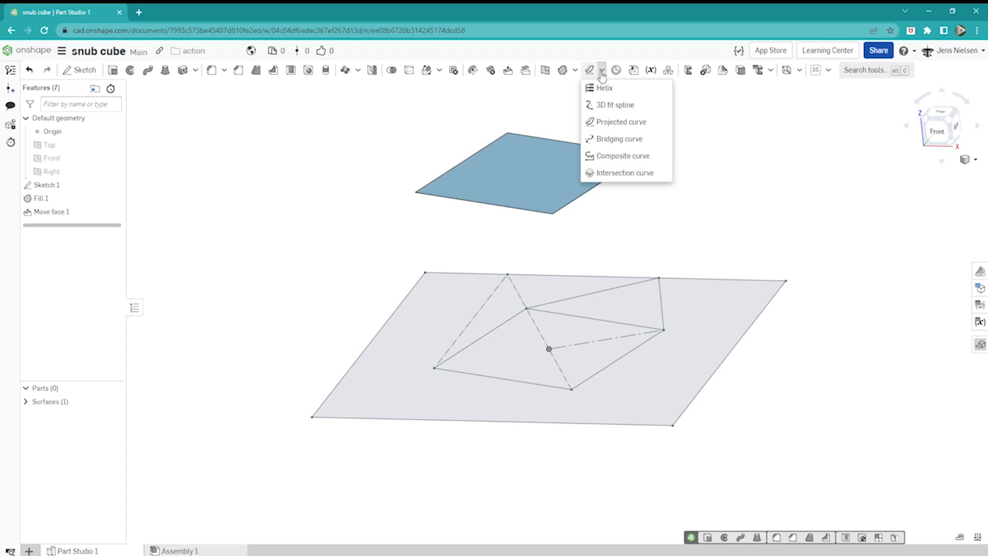
{"action": "left_click", "coordinate": [623, 173]}
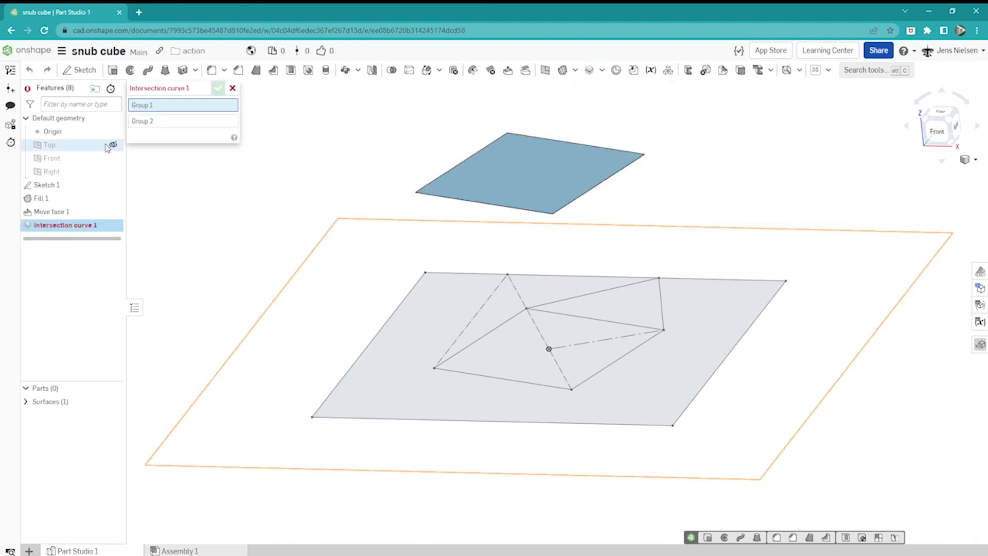
{"action": "left_click", "coordinate": [48, 144]}
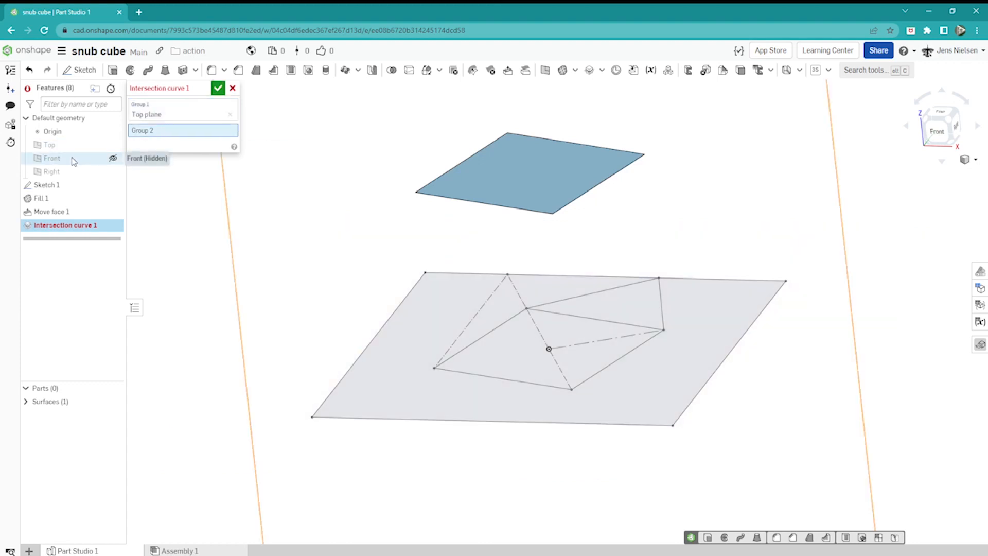
{"action": "left_click", "coordinate": [51, 157]}
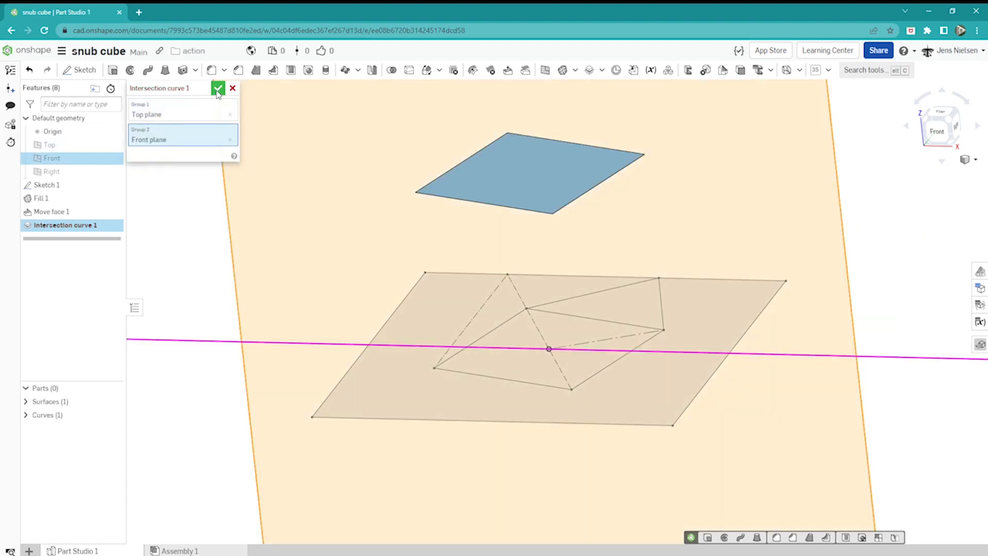
{"action": "left_click", "coordinate": [218, 87]}
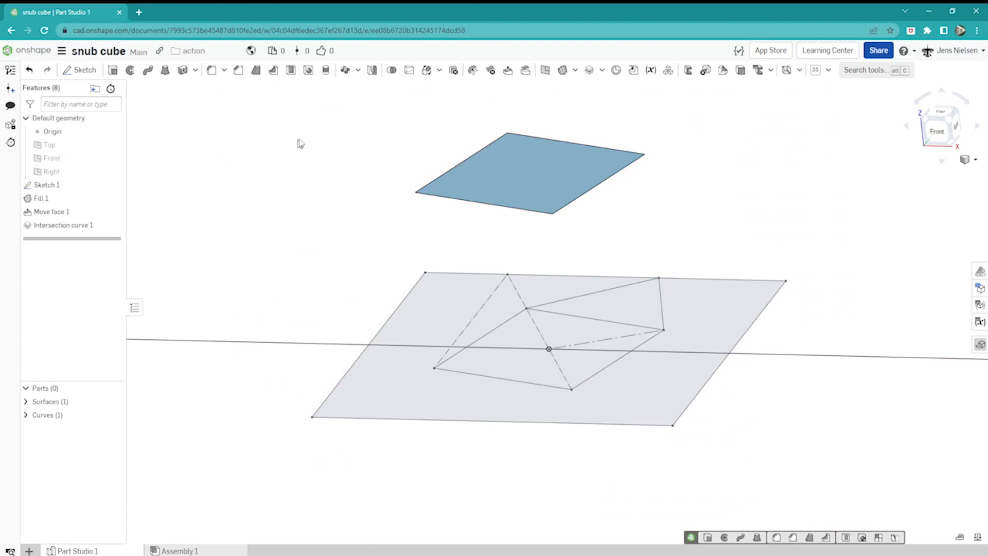
- Circular-pattern the raised square surface 4 times about the intersection line
{"action": "left_click", "coordinate": [346, 70]}
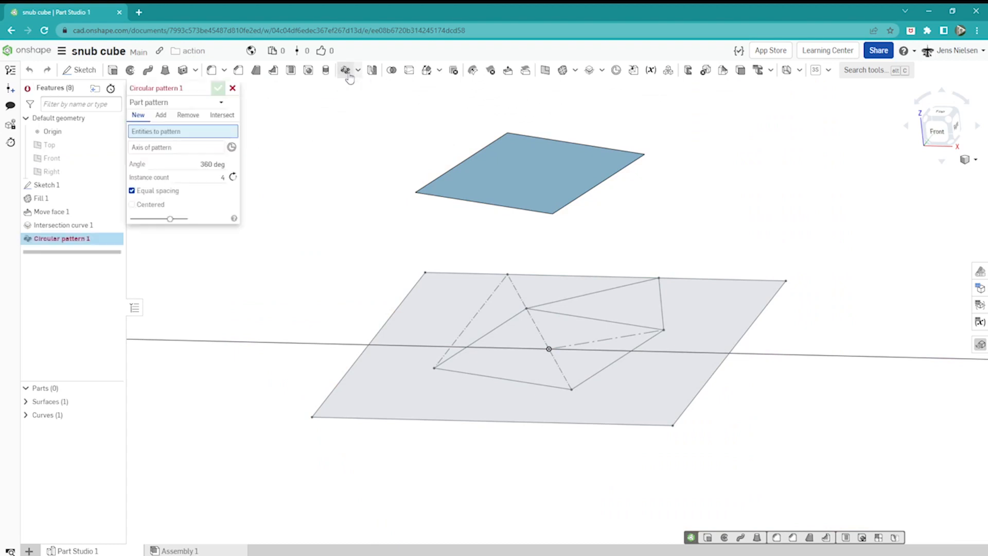
{"action": "mouse_move", "coordinate": [472, 169]}
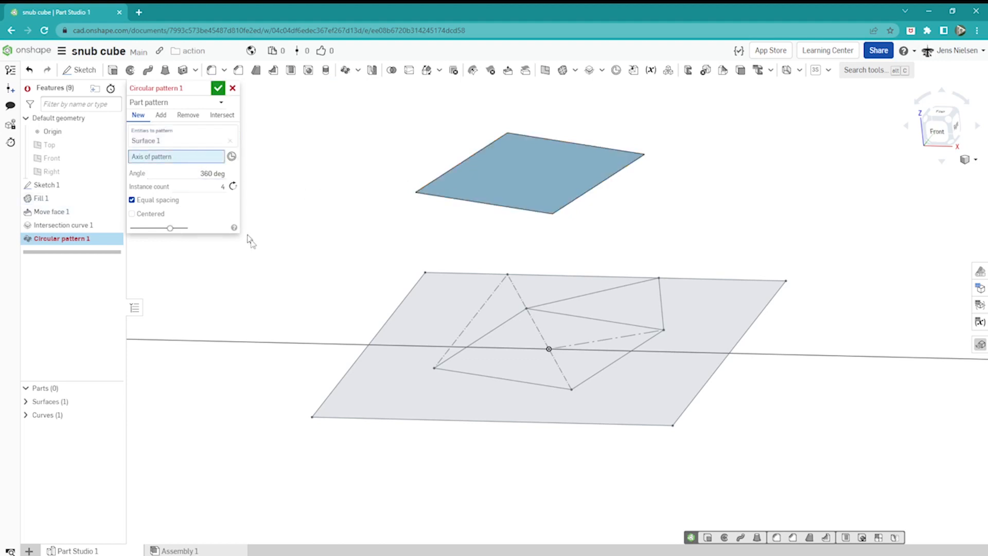
{"action": "left_click", "coordinate": [548, 341]}
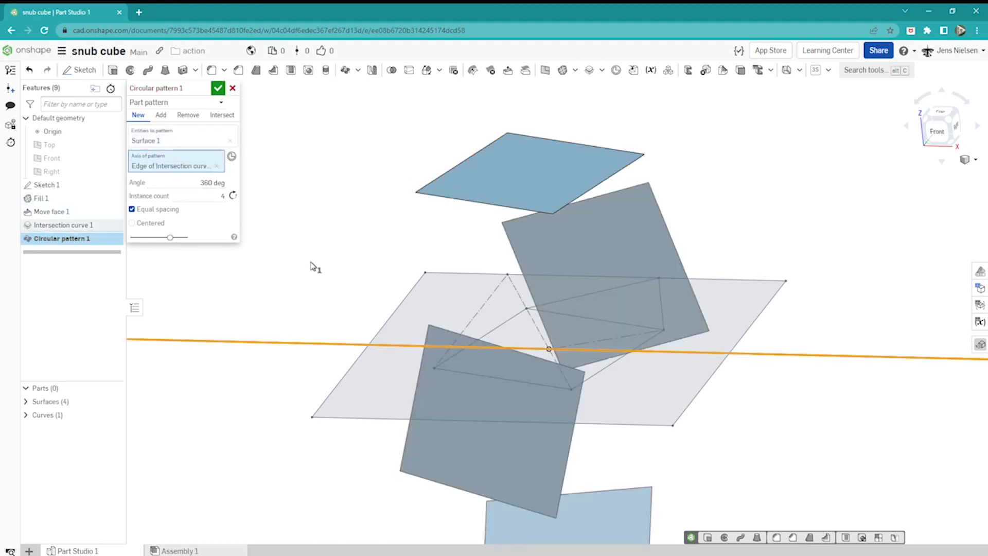
{"action": "left_click", "coordinate": [218, 88]}
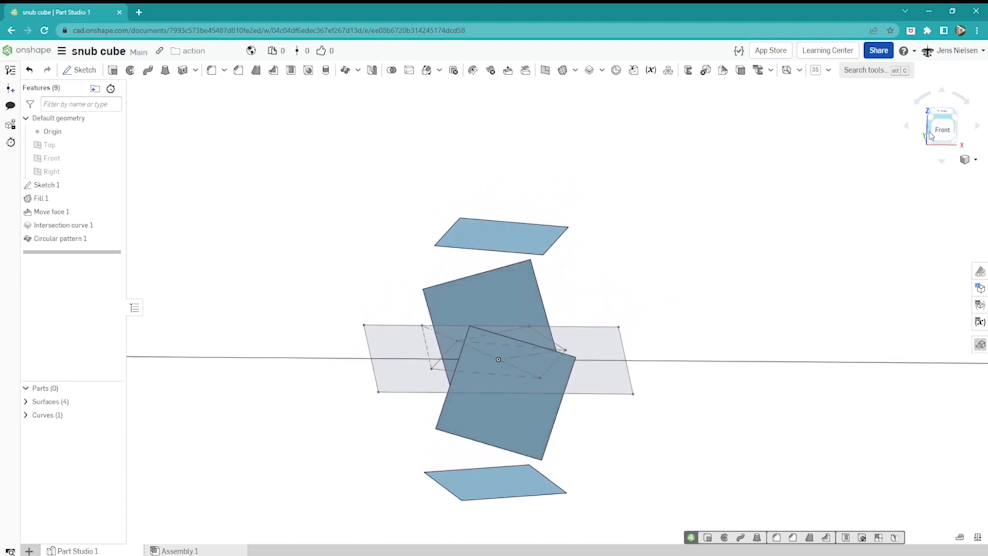
{"action": "mouse_move", "coordinate": [551, 119]}
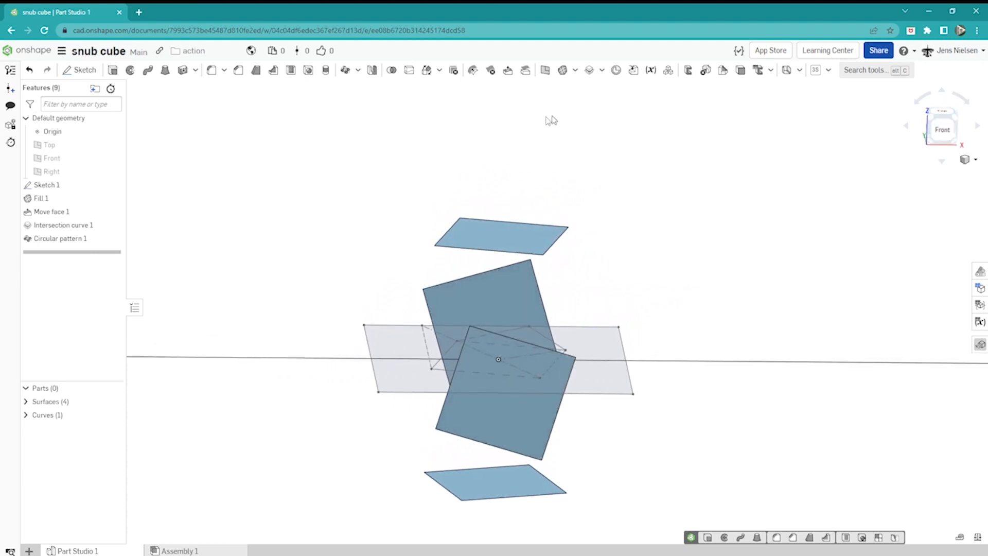
- Create a second intersection curve of the Right and Front planes as a vertical axis
{"action": "left_click", "coordinate": [601, 70]}
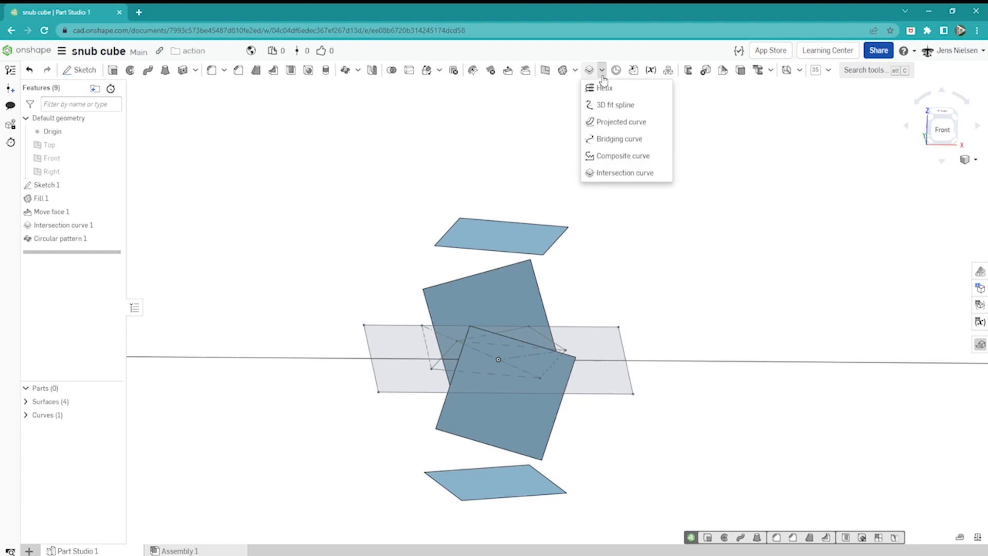
{"action": "left_click", "coordinate": [624, 173]}
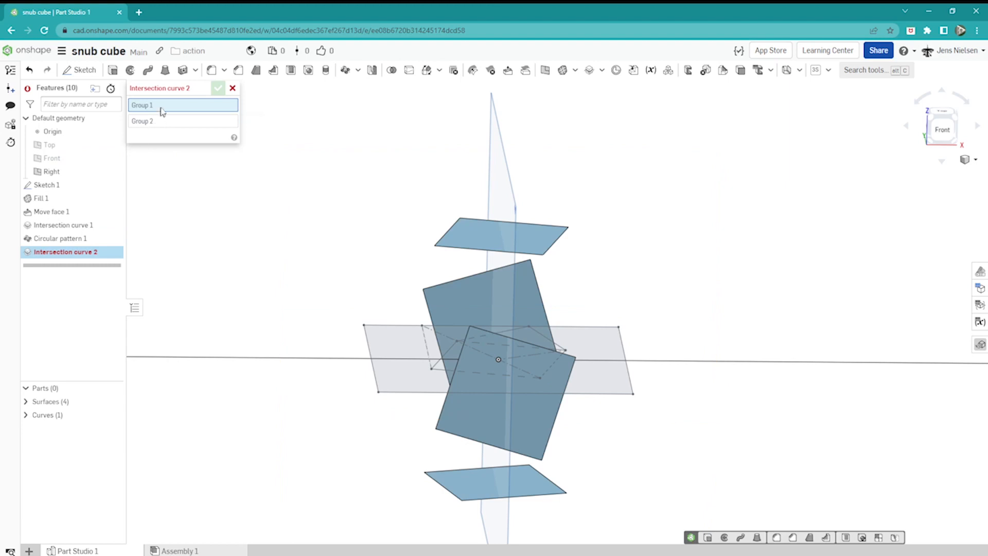
{"action": "left_click", "coordinate": [52, 172]}
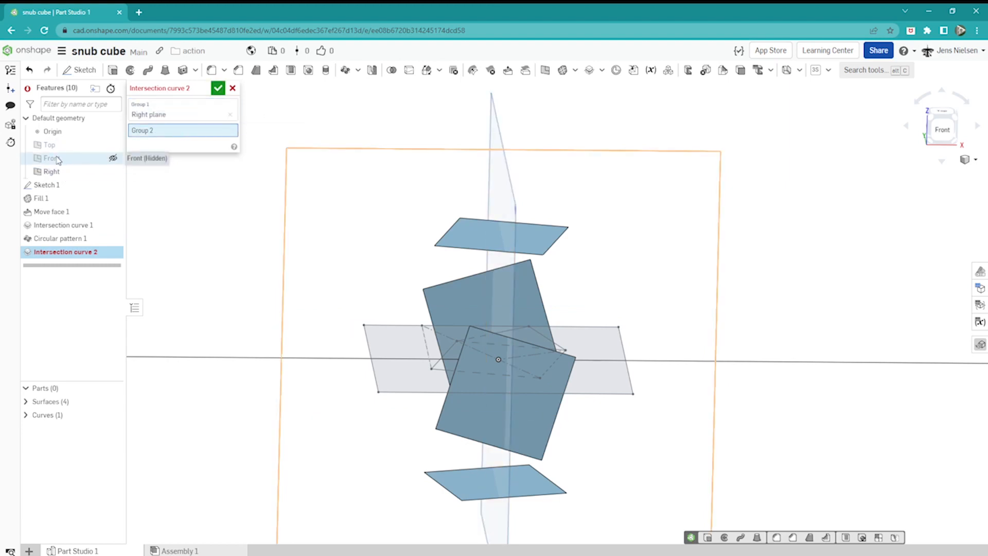
{"action": "left_click", "coordinate": [52, 158]}
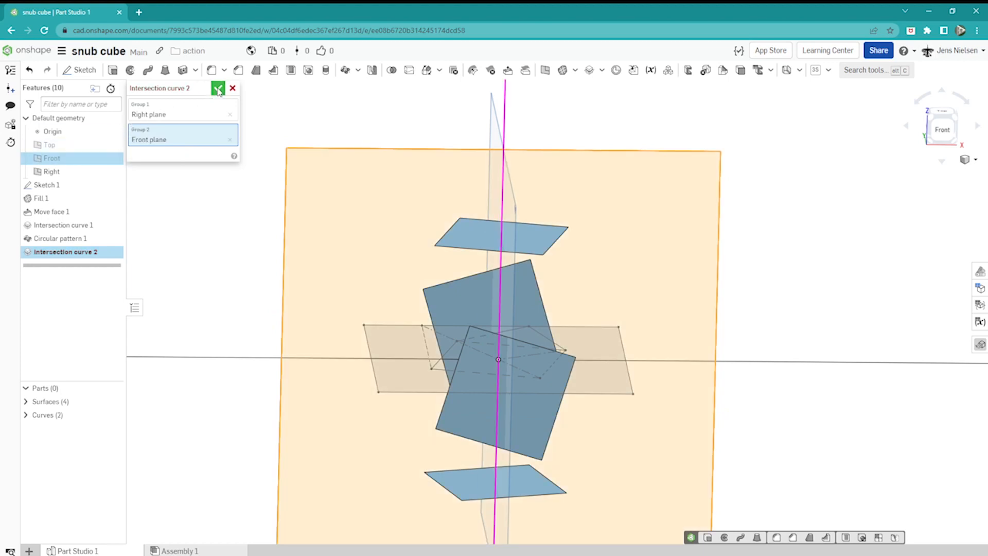
{"action": "left_click", "coordinate": [219, 87]}
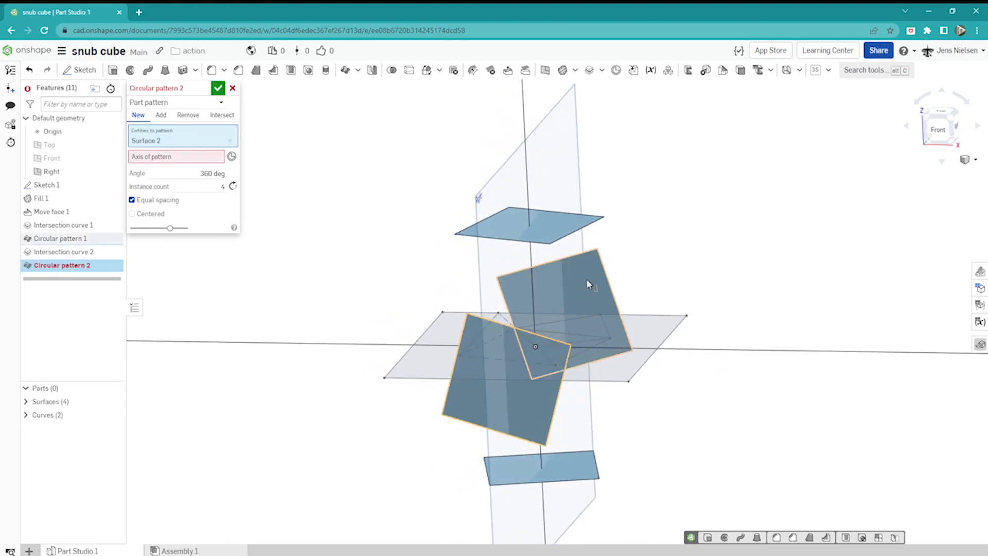
- Circular-pattern Surface 2 and Surface 4 about the intersection-curve edge, 90°, 2 instances
{"action": "left_click", "coordinate": [568, 284]}
{"action": "type", "text": "2"}
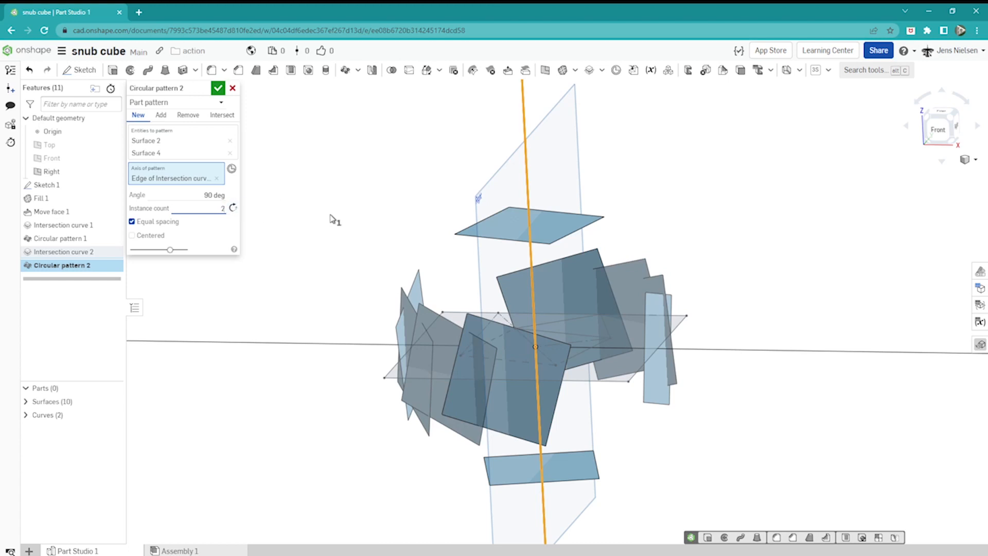
{"action": "left_click", "coordinate": [219, 87]}
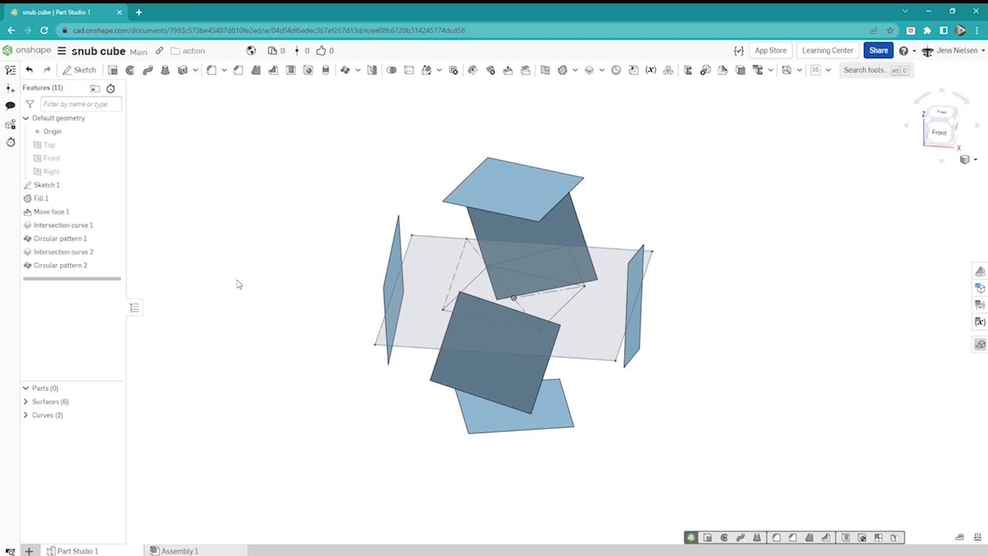
{"action": "left_click", "coordinate": [941, 112]}
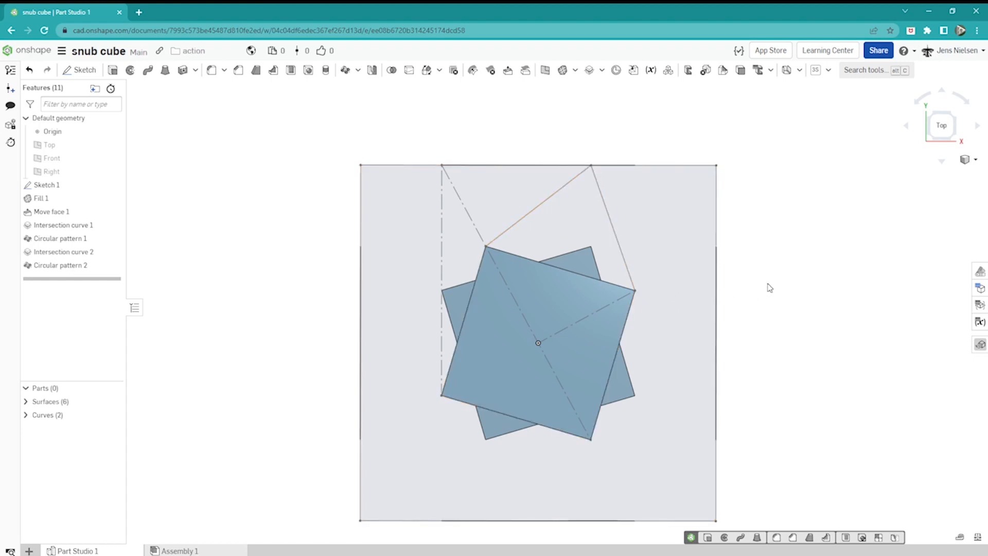
{"action": "mouse_move", "coordinate": [773, 287]}
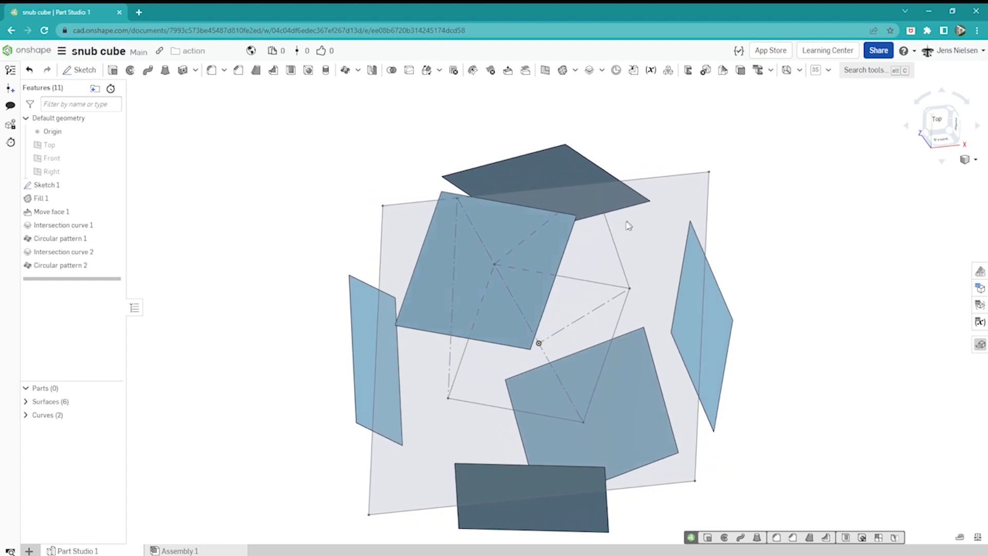
{"action": "left_click_drag", "start_coordinate": [628, 226], "coordinate": [565, 148]}
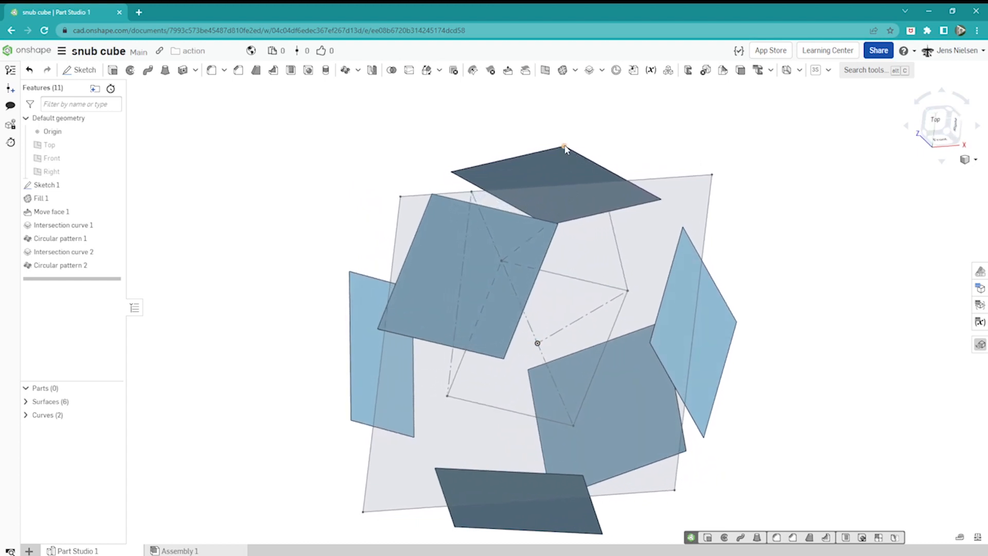
{"action": "left_click_drag", "start_coordinate": [564, 150], "coordinate": [574, 191]}
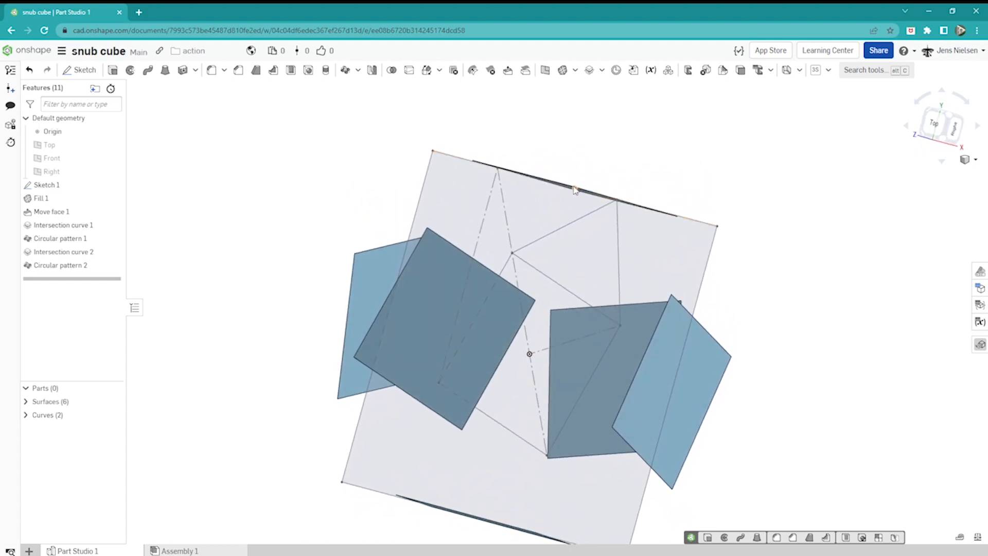
{"action": "left_click_drag", "start_coordinate": [574, 189], "coordinate": [574, 211]}
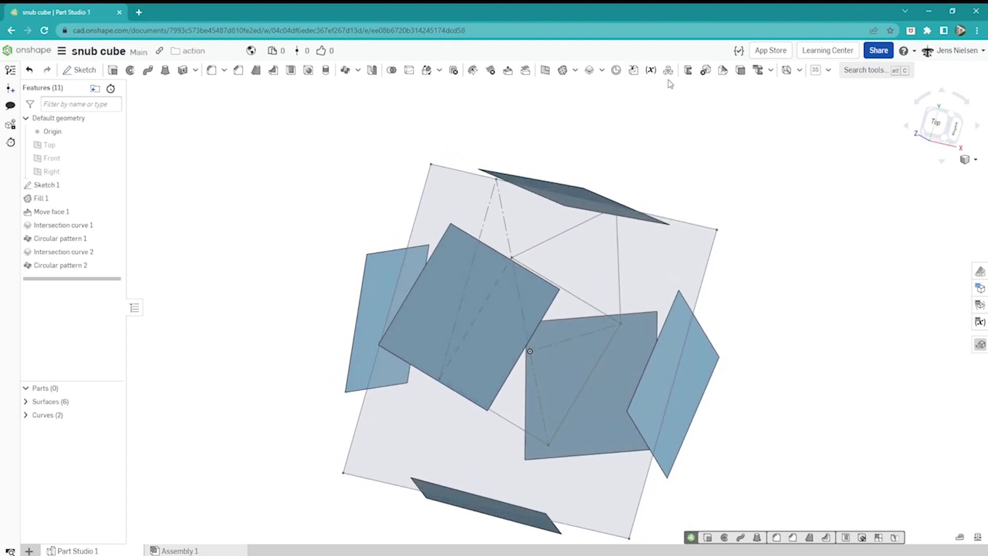
- Create two bridging curves linking corners of neighbouring tilted squares, four curves total
{"action": "left_click", "coordinate": [588, 70]}
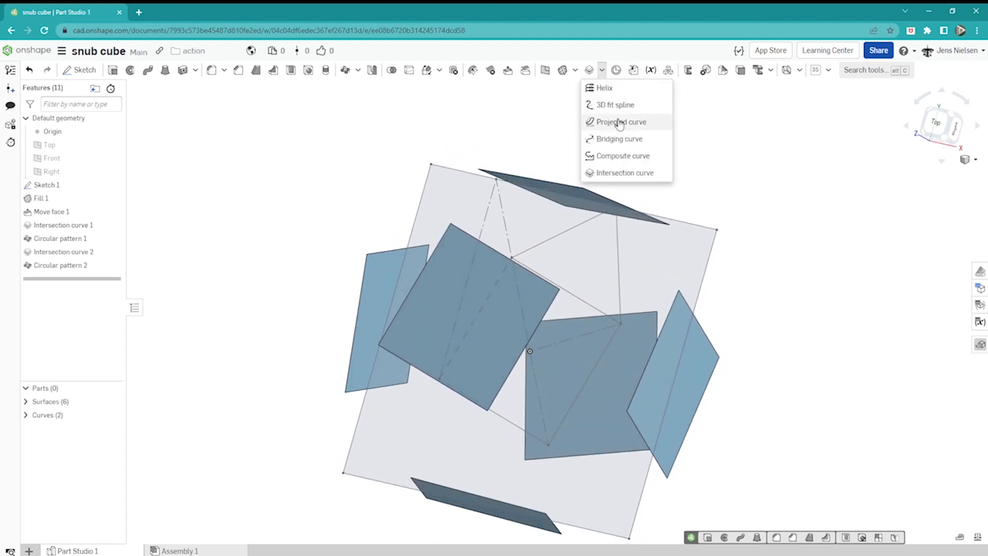
{"action": "left_click", "coordinate": [619, 139]}
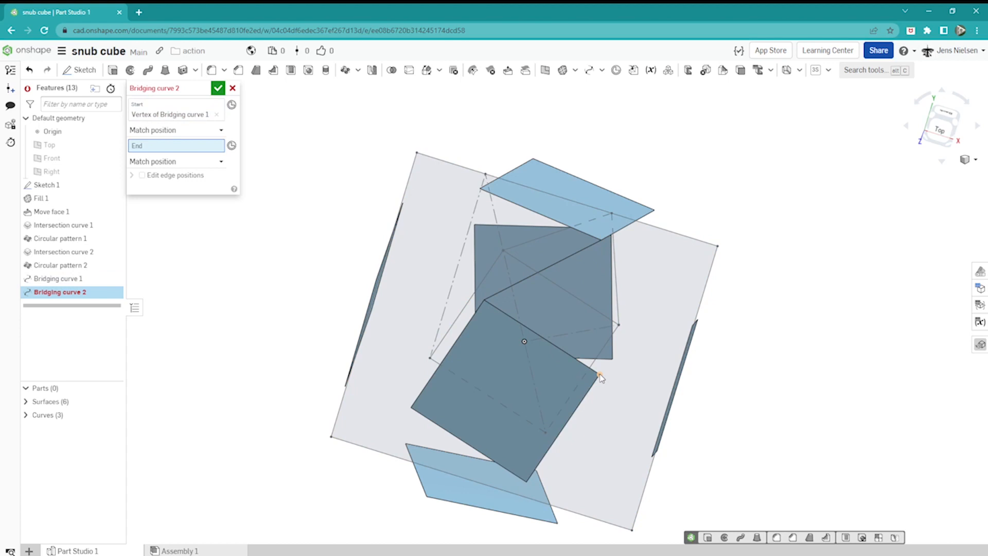
{"action": "left_click", "coordinate": [218, 87]}
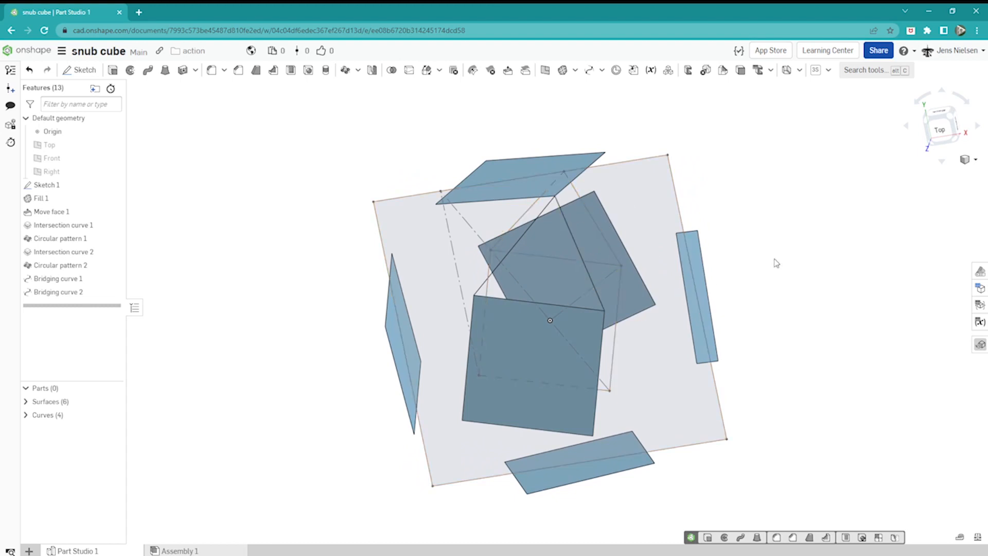
{"action": "mouse_move", "coordinate": [800, 240]}
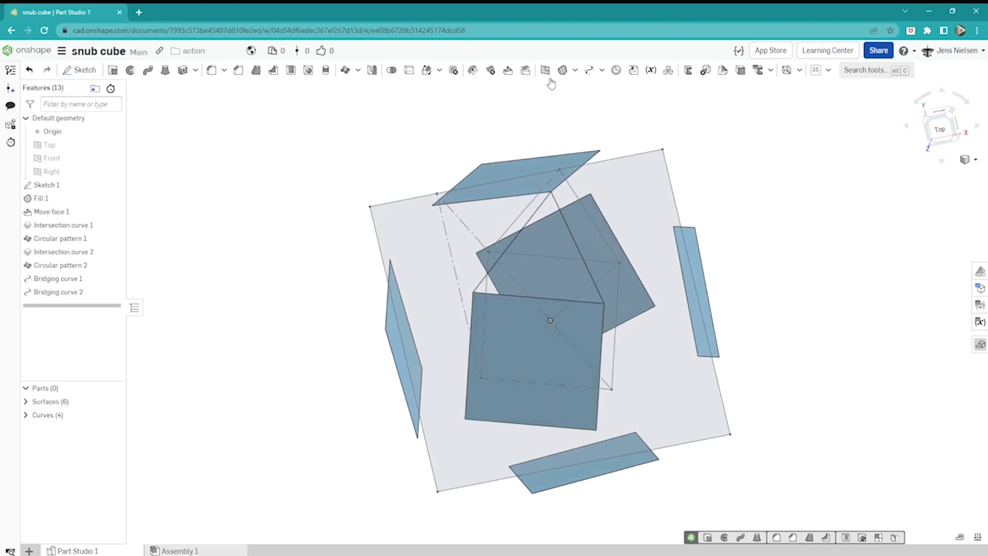
- Create Bridging curves 3 and 4 between further square corners
{"action": "left_click", "coordinate": [588, 70]}
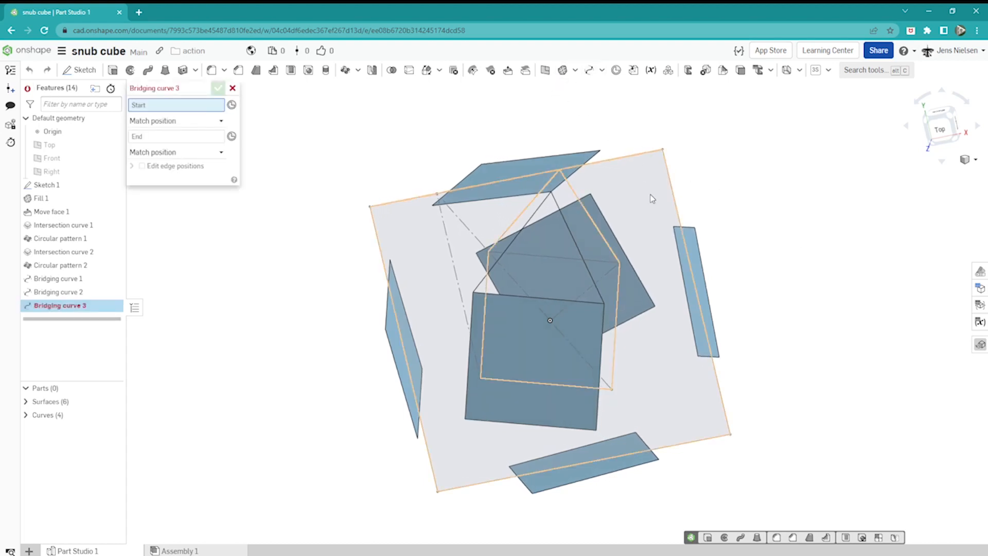
{"action": "left_click", "coordinate": [552, 192]}
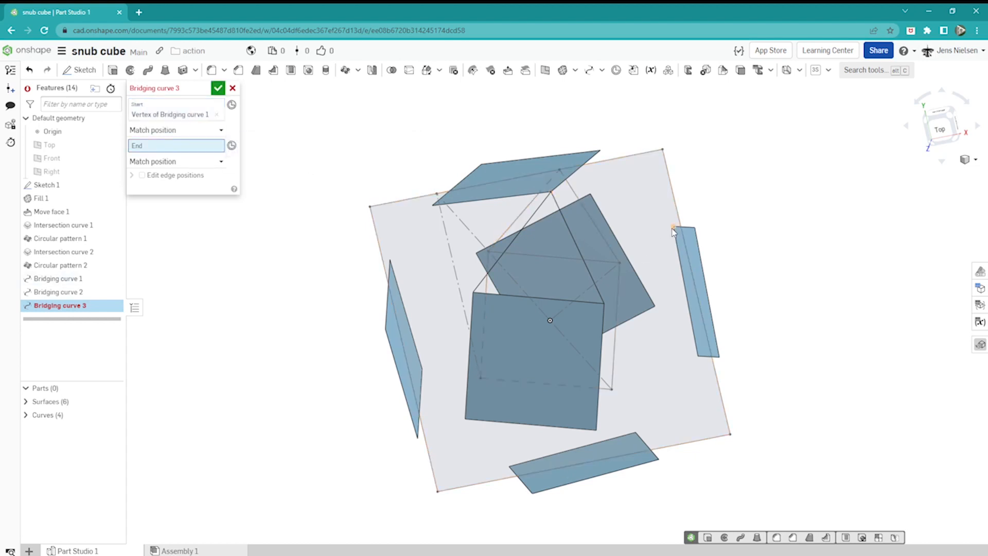
{"action": "left_click", "coordinate": [217, 87]}
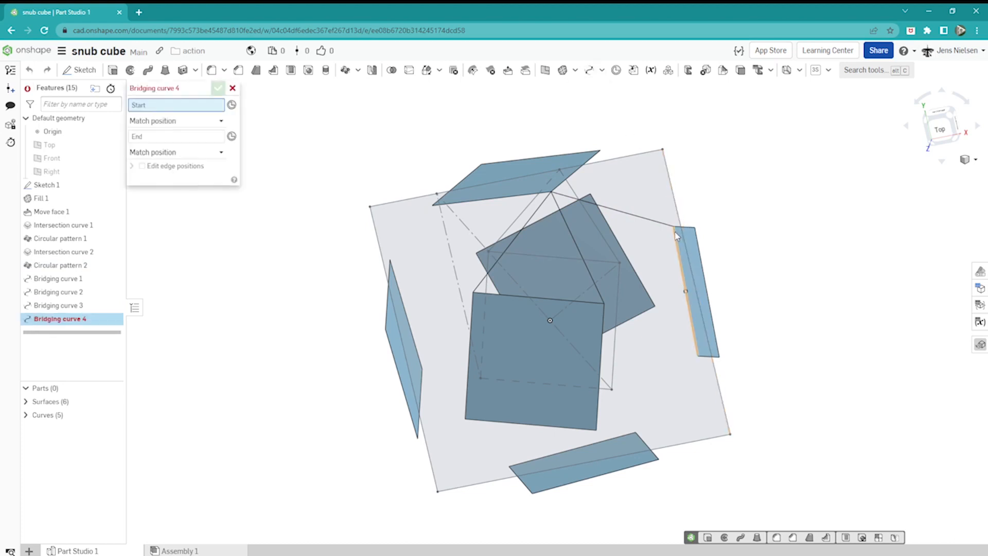
{"action": "left_click", "coordinate": [673, 226]}
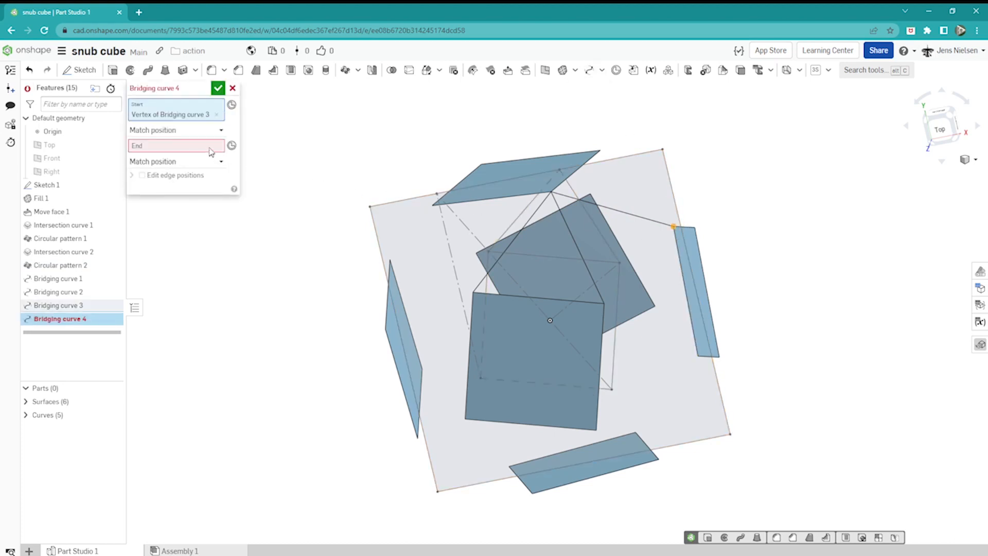
{"action": "left_click", "coordinate": [605, 304]}
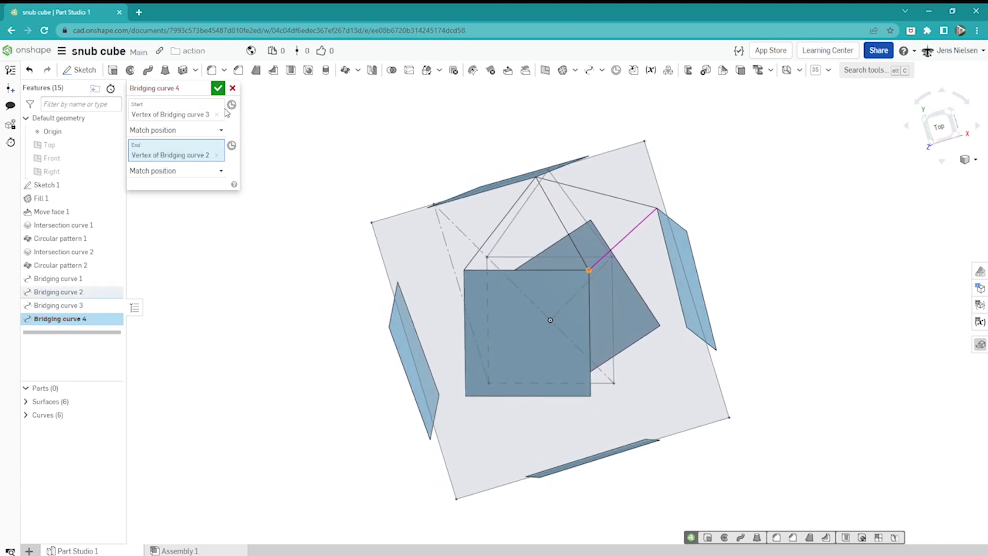
{"action": "left_click", "coordinate": [219, 87]}
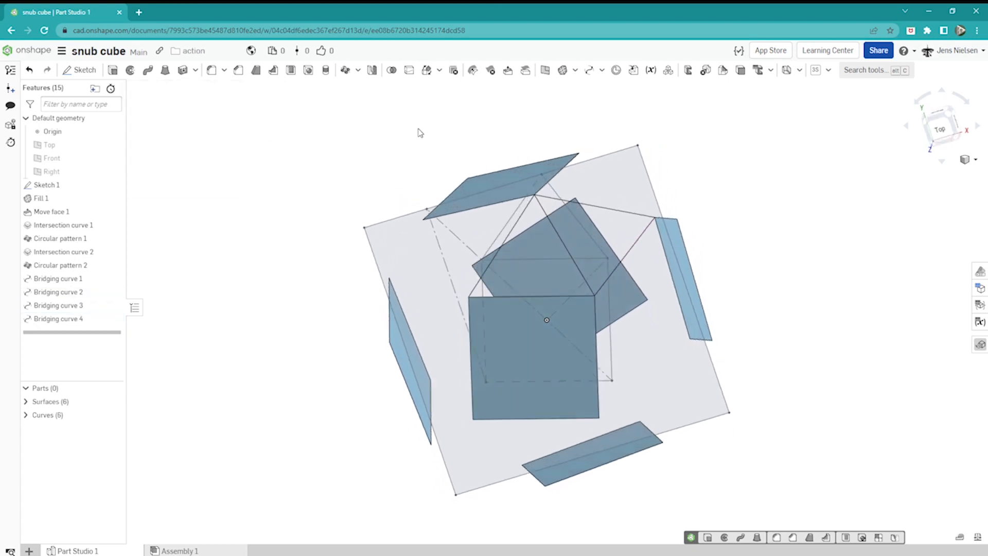
- Create Bridging curve 5 to the side square's corner and hide Sketch 1
{"action": "left_click", "coordinate": [588, 70]}
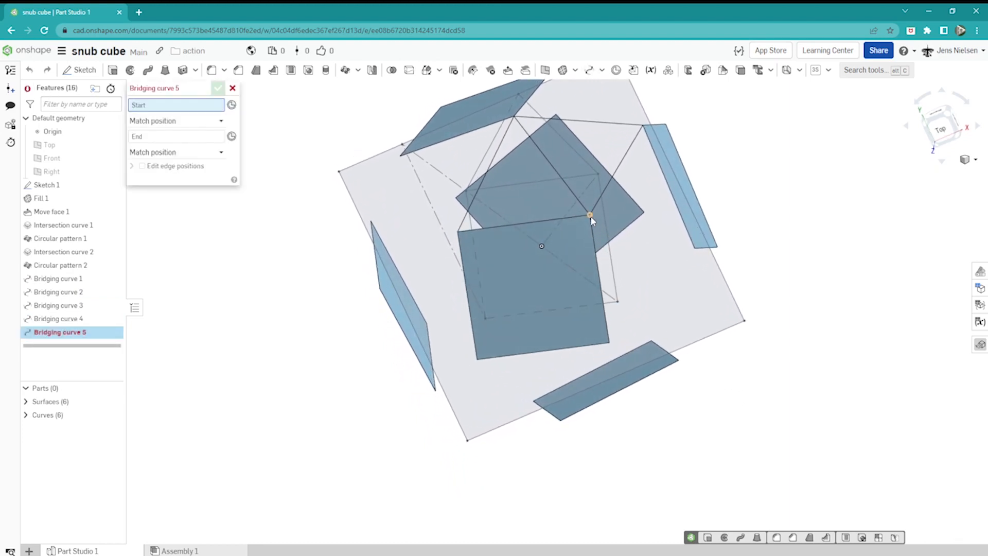
{"action": "left_click", "coordinate": [590, 218]}
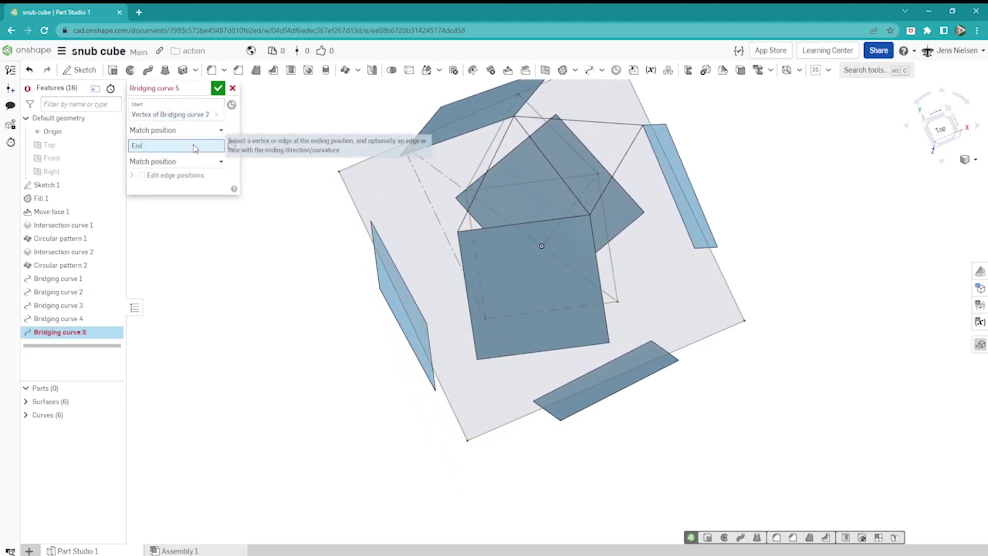
{"action": "left_click", "coordinate": [695, 248]}
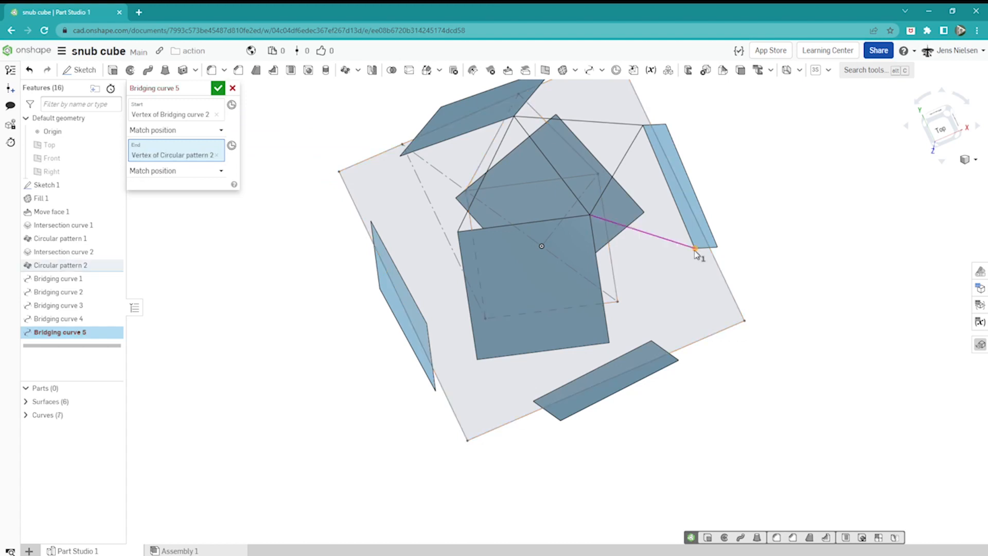
{"action": "left_click", "coordinate": [217, 88]}
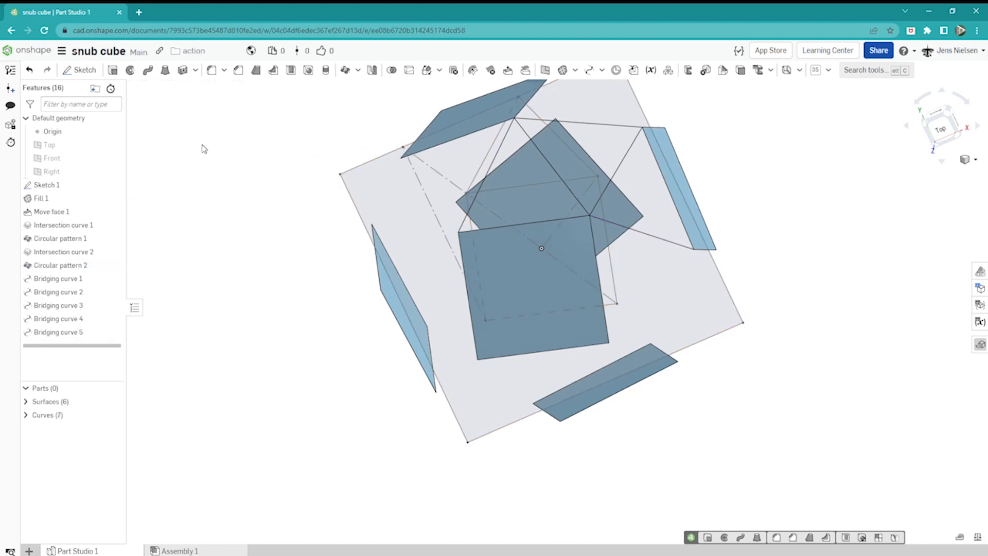
{"action": "left_click", "coordinate": [113, 185]}
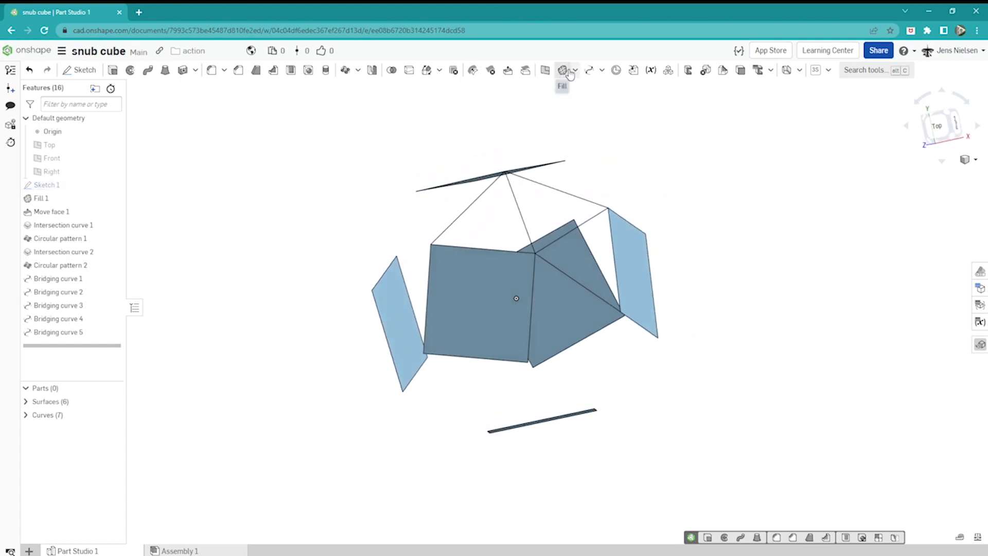
- Fill the triangle bounded by Curve 3, Curve 4 and the Fill 1 edge, and colour it purple
{"action": "left_click", "coordinate": [562, 70]}
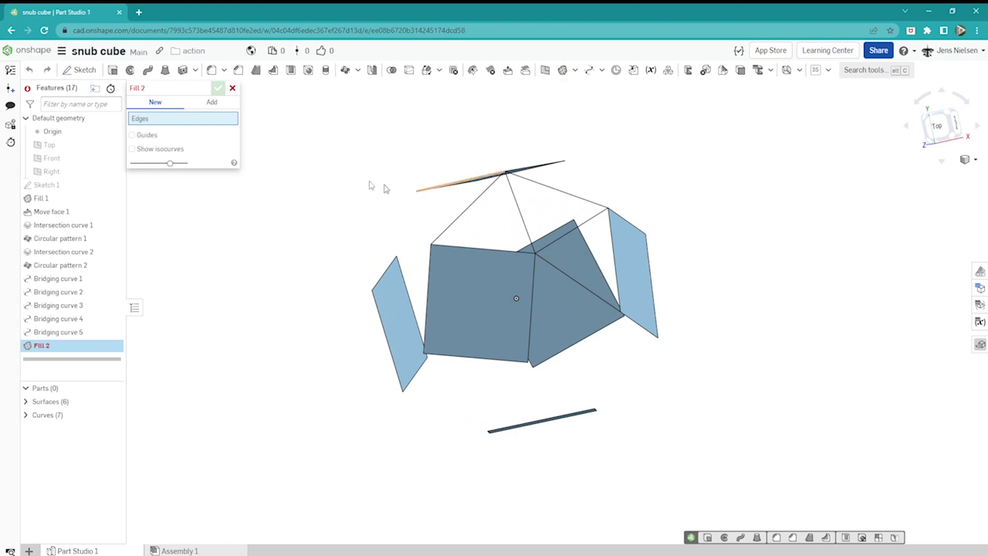
{"action": "left_click", "coordinate": [460, 214]}
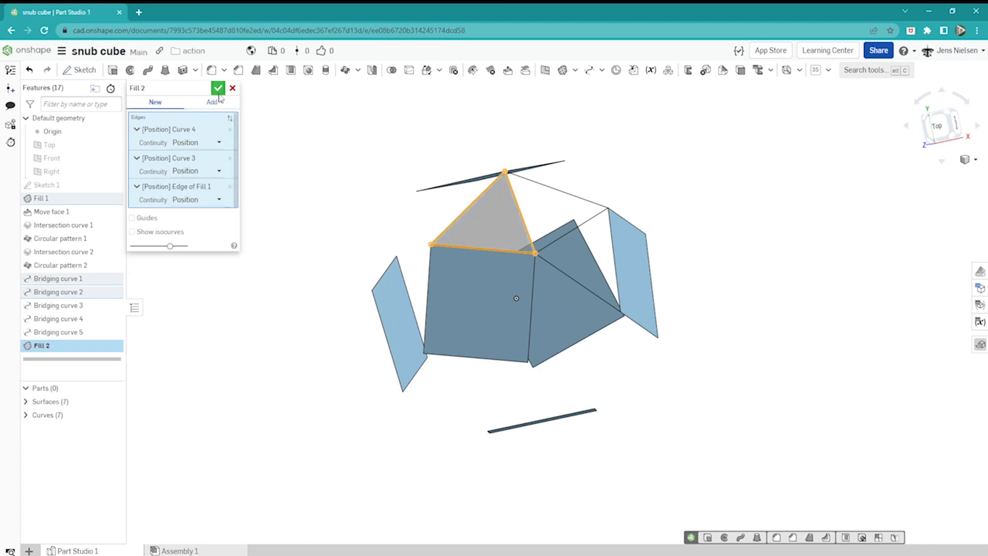
{"action": "left_click", "coordinate": [217, 87]}
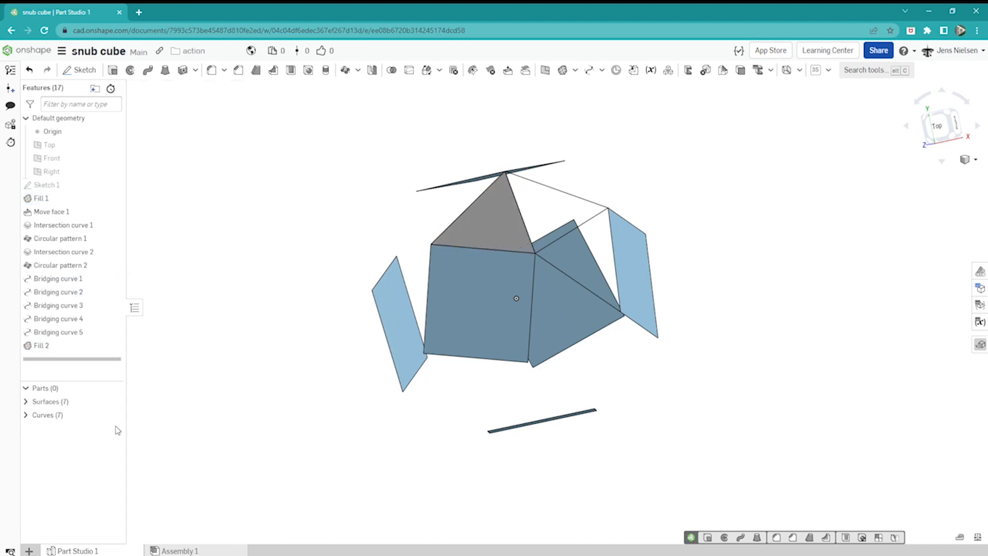
{"action": "right_click", "coordinate": [492, 226]}
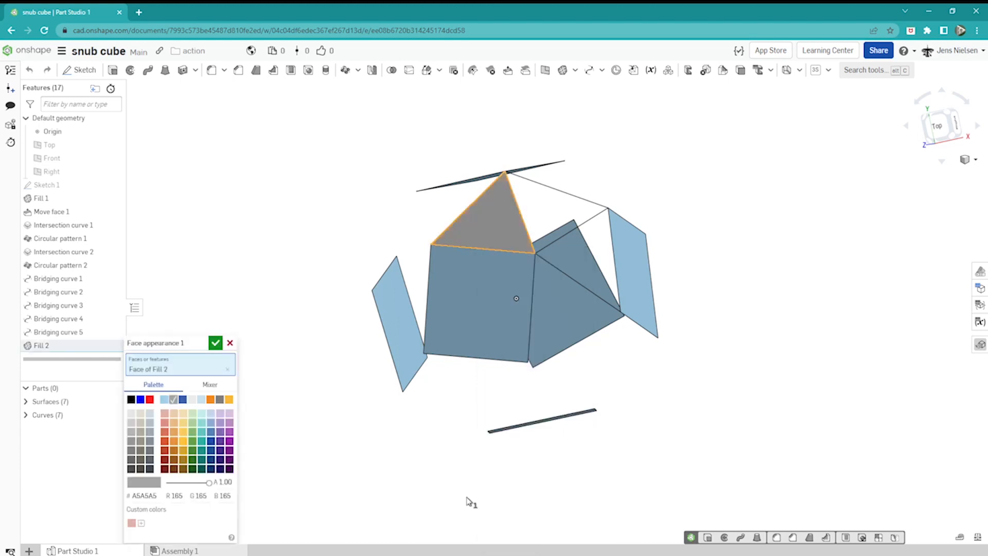
{"action": "left_click", "coordinate": [228, 423]}
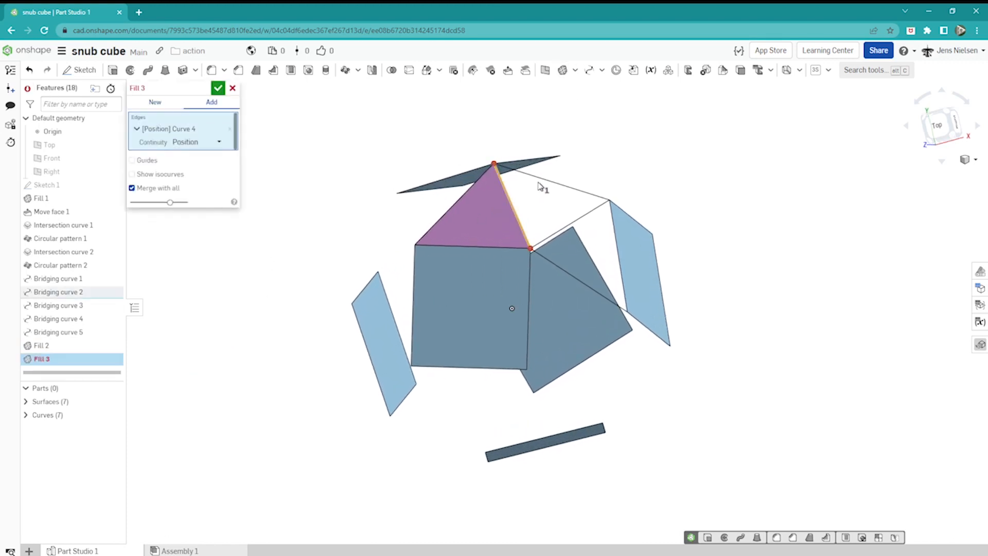
- Fill the neighbouring triangle as Fill 3 and recolour its blue Surface 8 green
{"action": "left_click", "coordinate": [608, 201]}
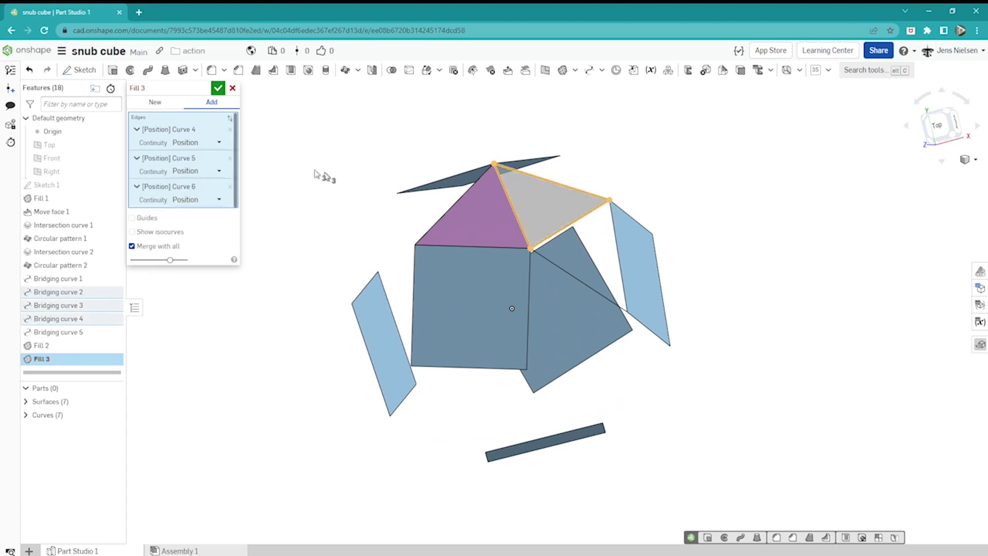
{"action": "left_click", "coordinate": [218, 87]}
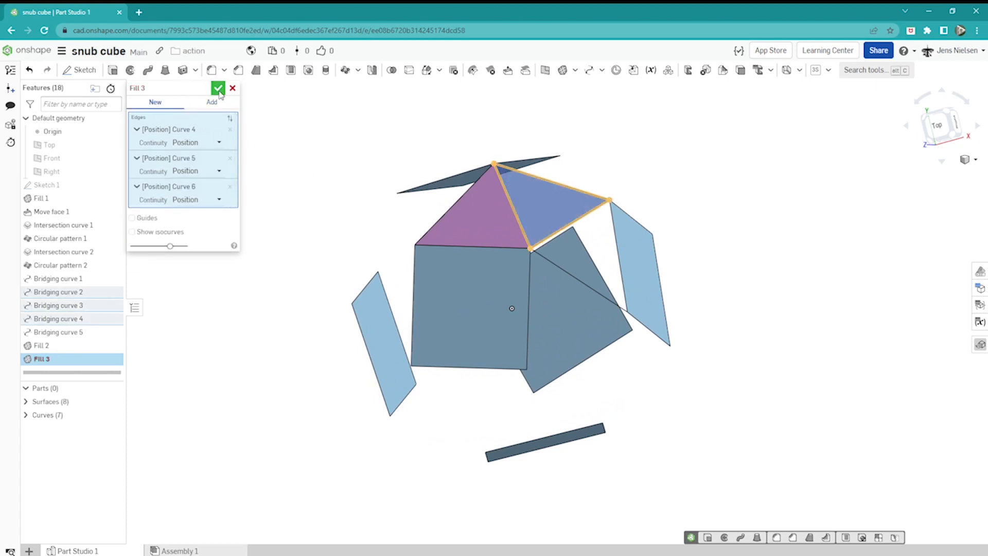
{"action": "right_click", "coordinate": [549, 213]}
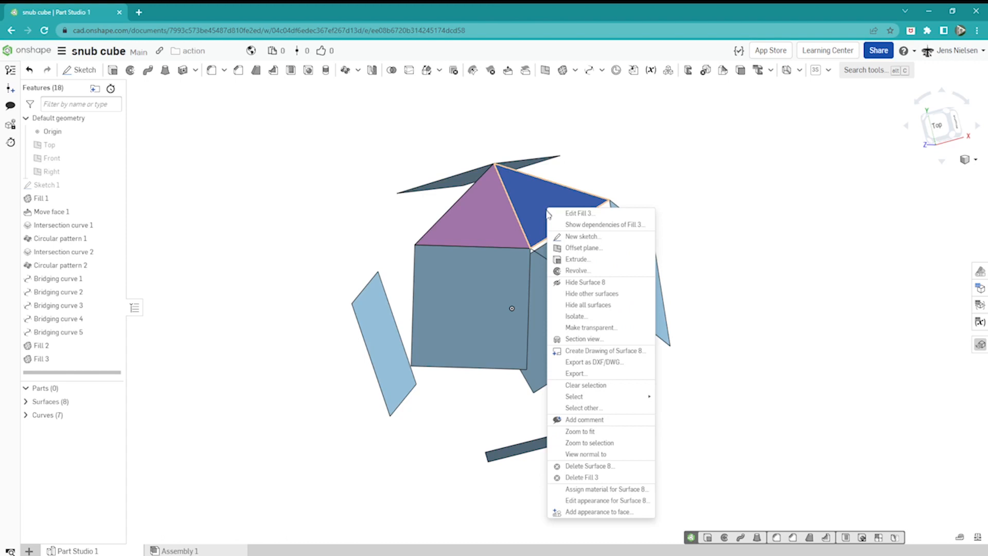
{"action": "left_click", "coordinate": [606, 501]}
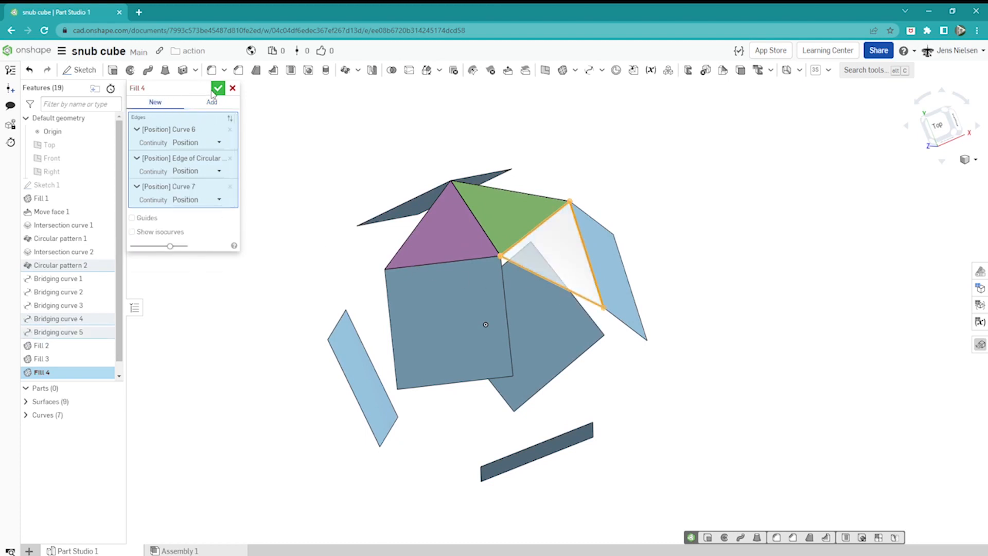
- Confirm Fill 4 over the third triangle and colour its surface orange
{"action": "left_click", "coordinate": [218, 87]}
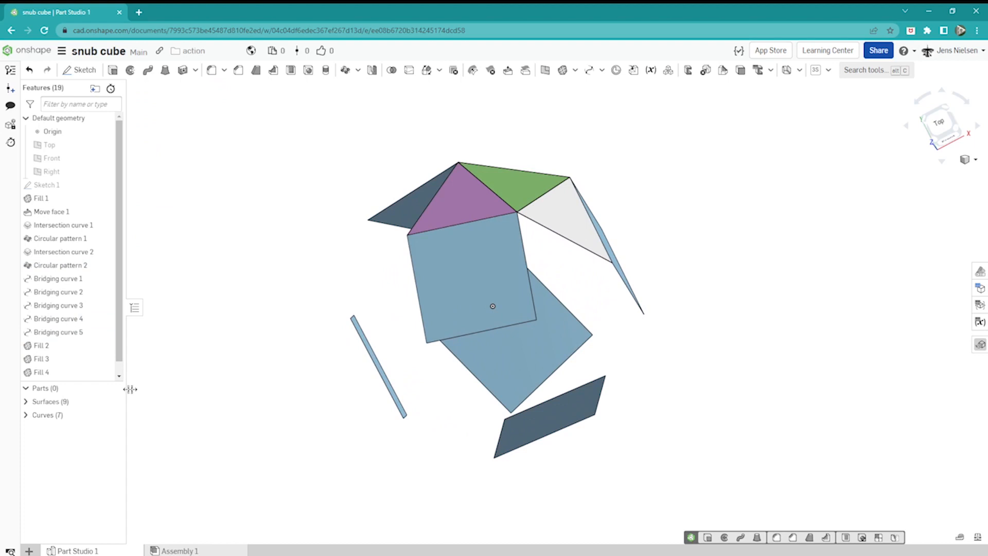
{"action": "right_click", "coordinate": [555, 202]}
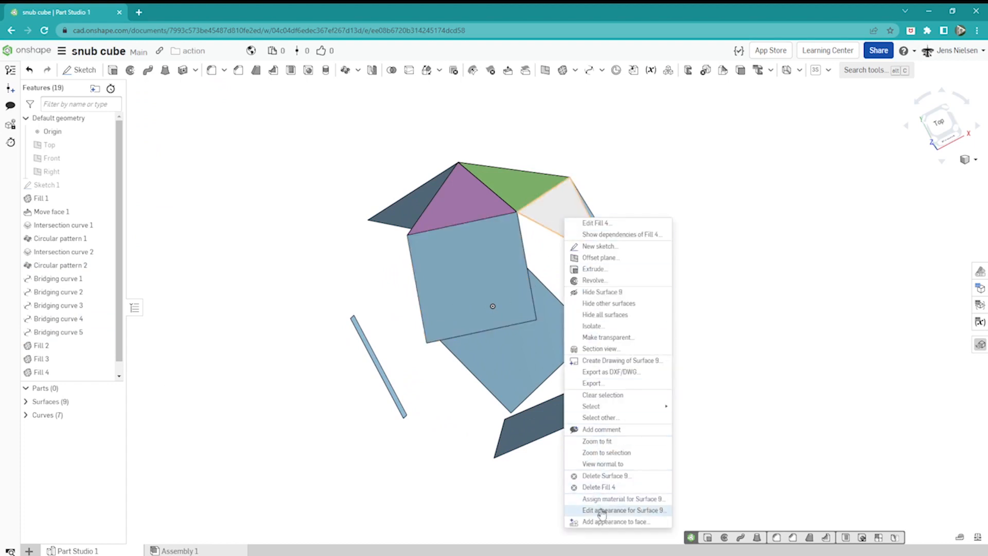
{"action": "left_click", "coordinate": [622, 510]}
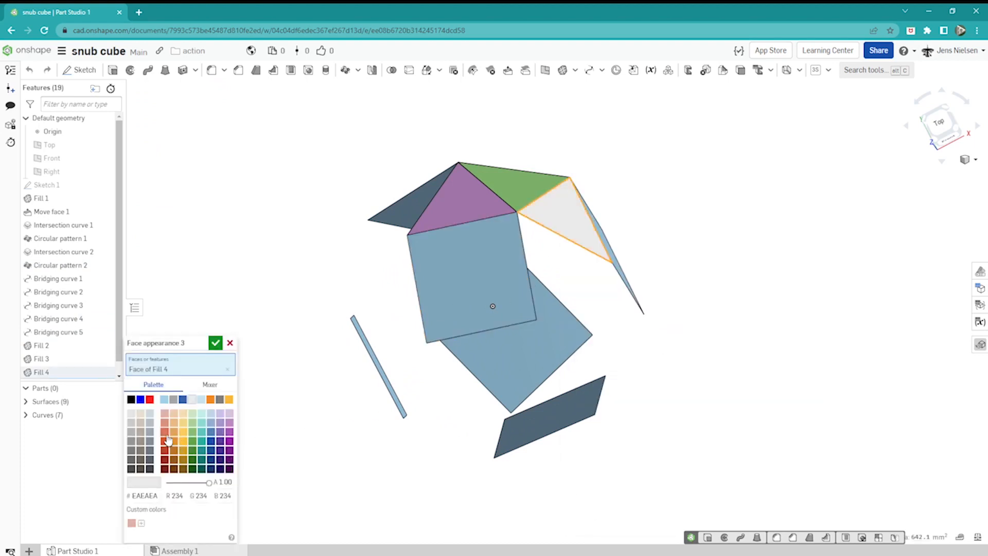
{"action": "left_click", "coordinate": [215, 342]}
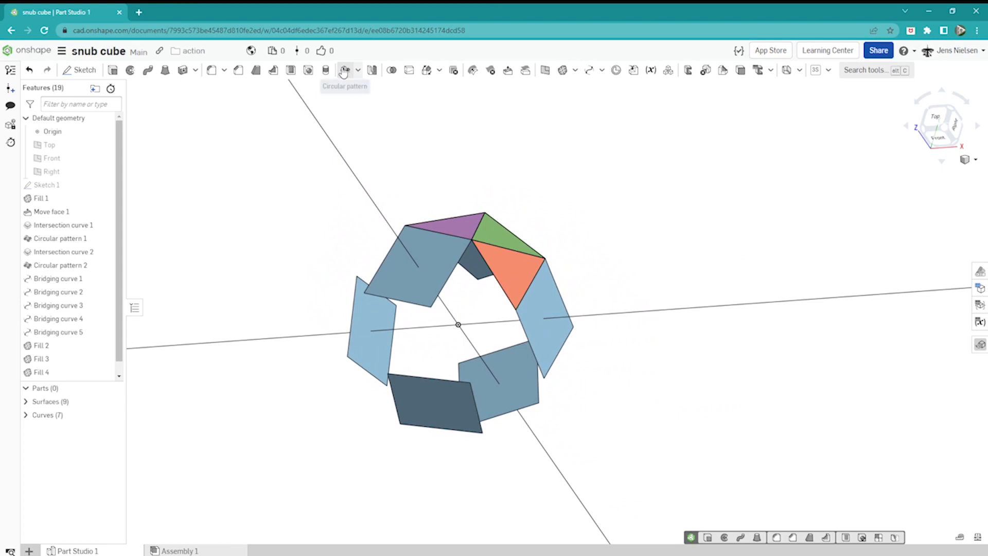
- Circular-pattern Surfaces 7, 8 and 9 about the intersection-curve edge, 4 instances, giving 18 surfaces
{"action": "left_click", "coordinate": [344, 70]}
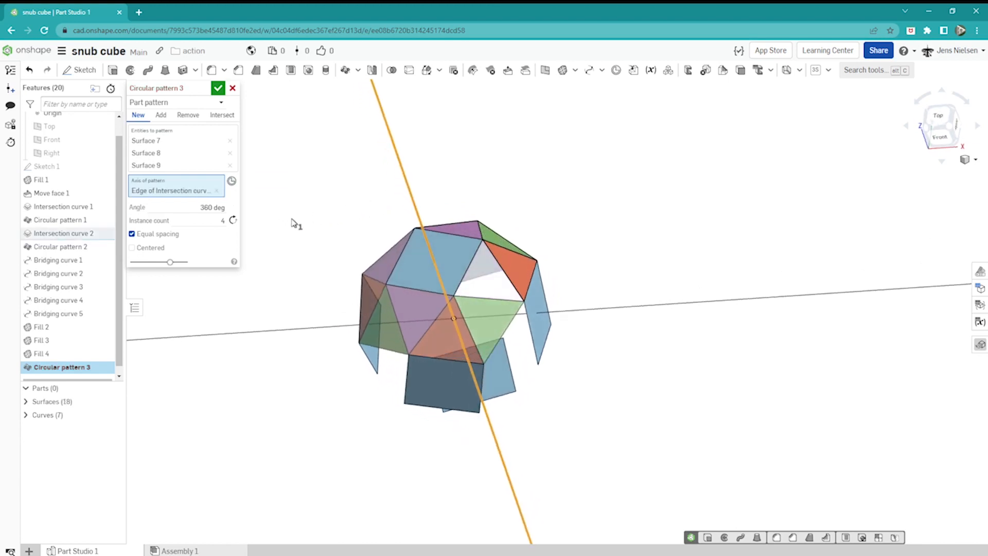
{"action": "left_click", "coordinate": [217, 88]}
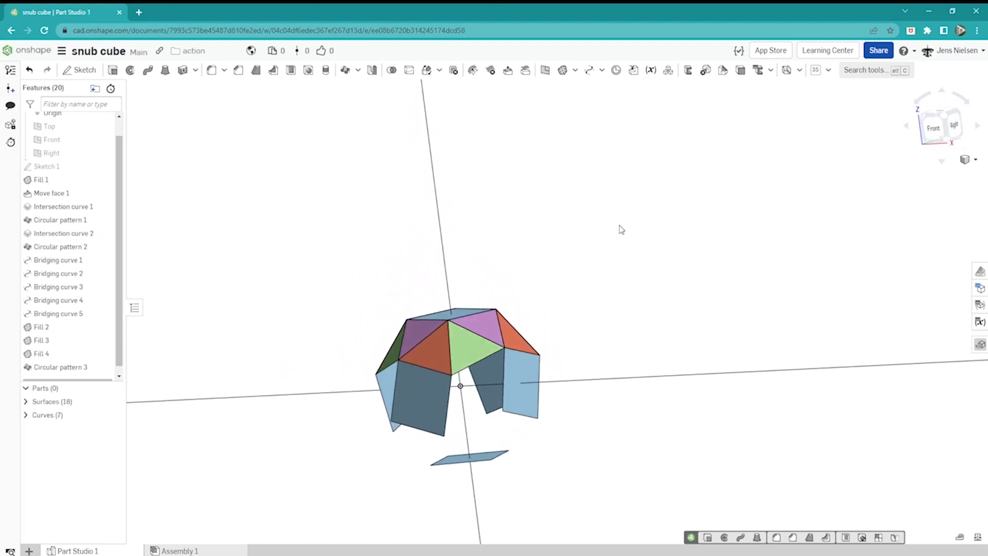
{"action": "left_click_drag", "start_coordinate": [621, 229], "coordinate": [560, 320]}
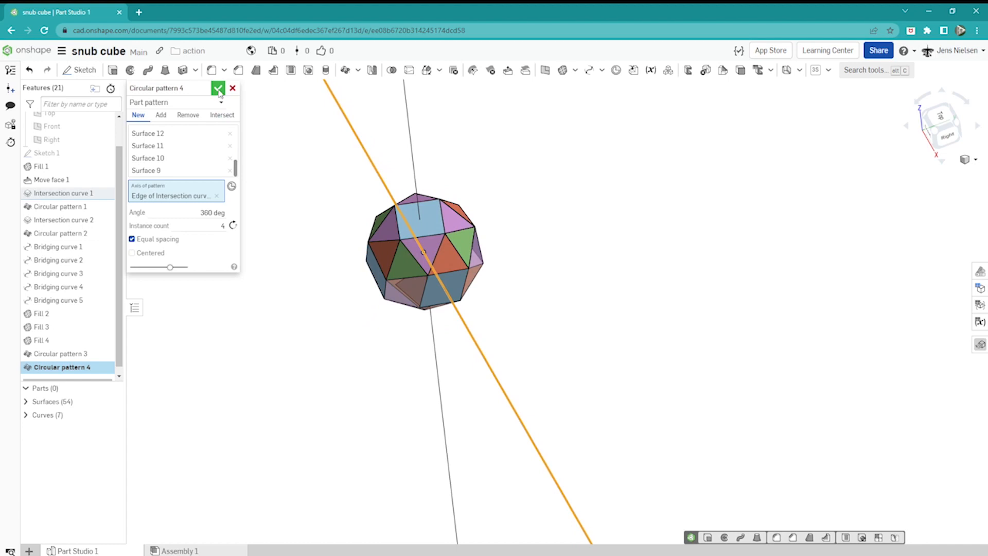
- Confirm Circular pattern 4 of all surfaces, 4 instances, closing the snub cube at 54 surfaces
{"action": "left_click", "coordinate": [218, 88]}
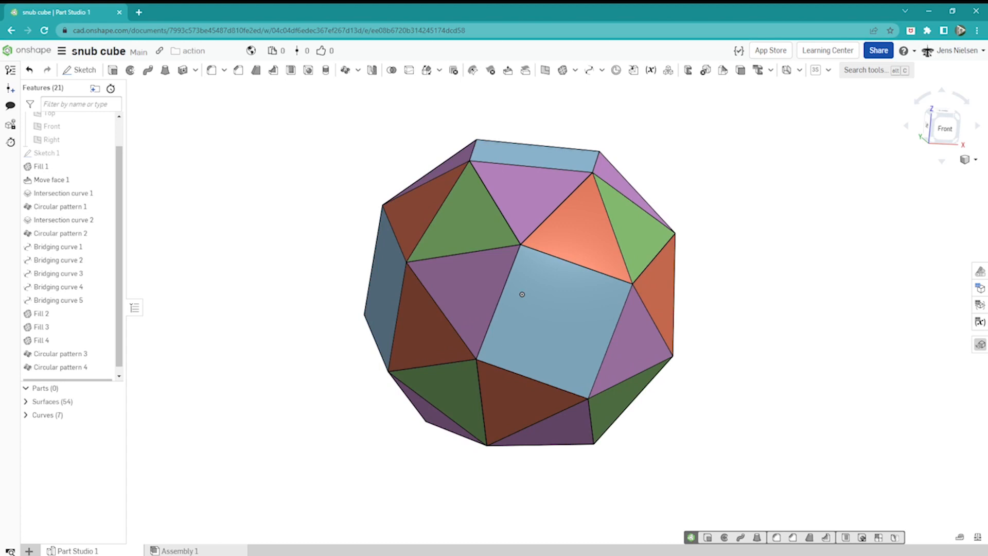
{"action": "mouse_move", "coordinate": [814, 237]}
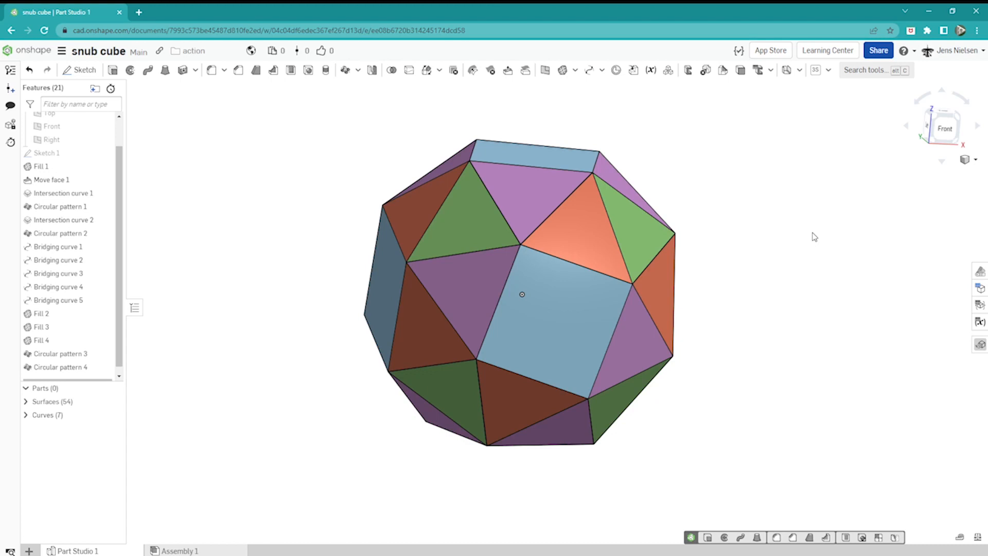
{"action": "mouse_move", "coordinate": [720, 232]}
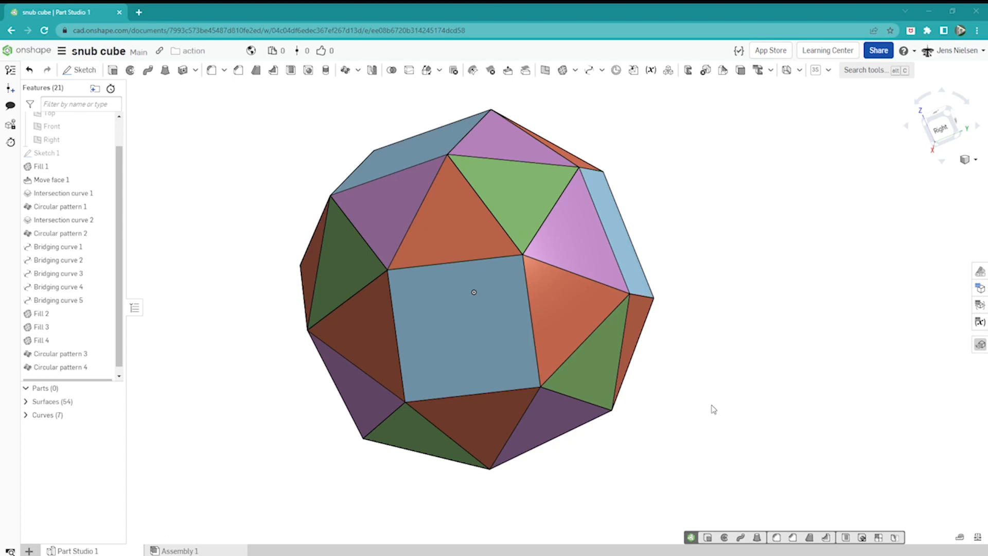
{"action": "mouse_move", "coordinate": [684, 319]}
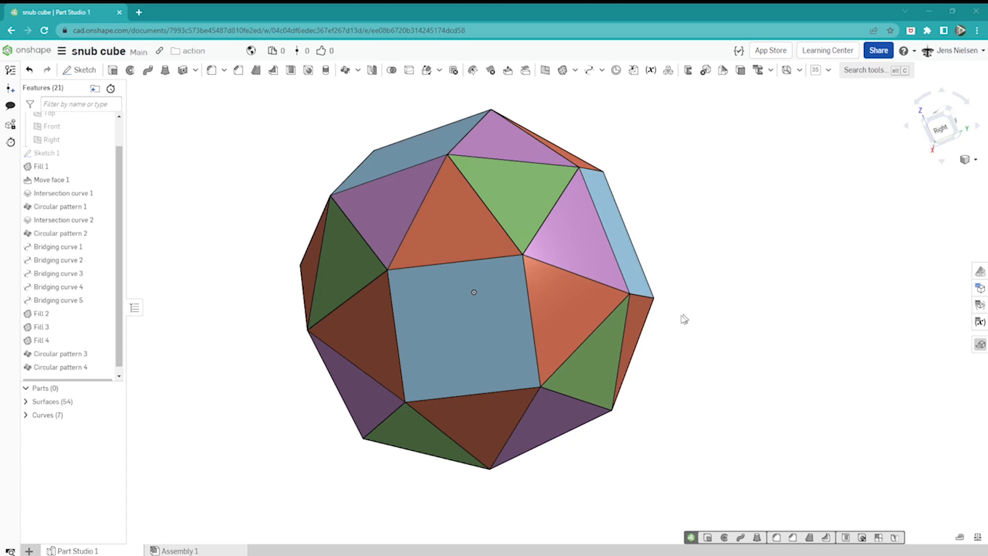
{"action": "mouse_move", "coordinate": [691, 323]}
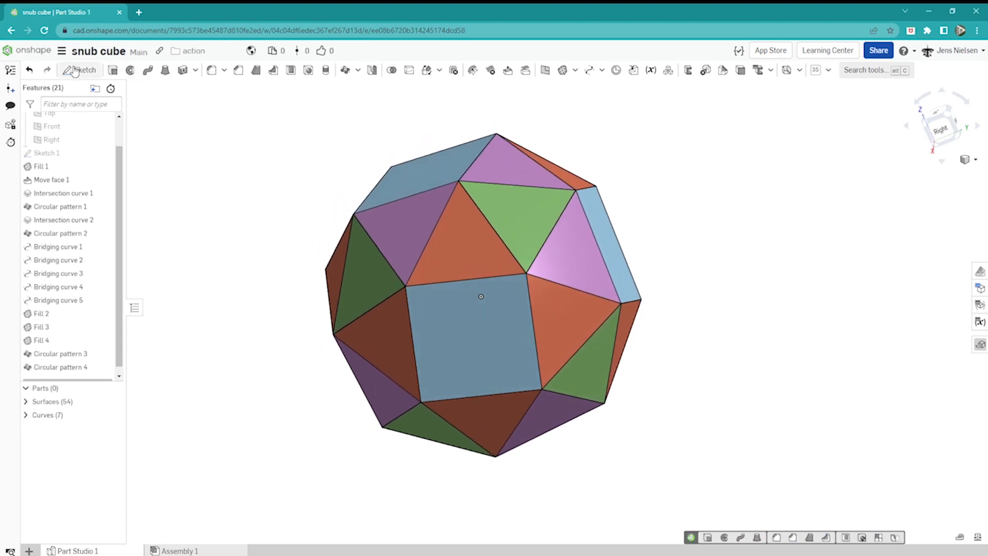
- Sketch a 122 mm circle at the origin on Top, add a vertical centre line and trim to a half-circle
{"action": "left_click", "coordinate": [80, 68]}
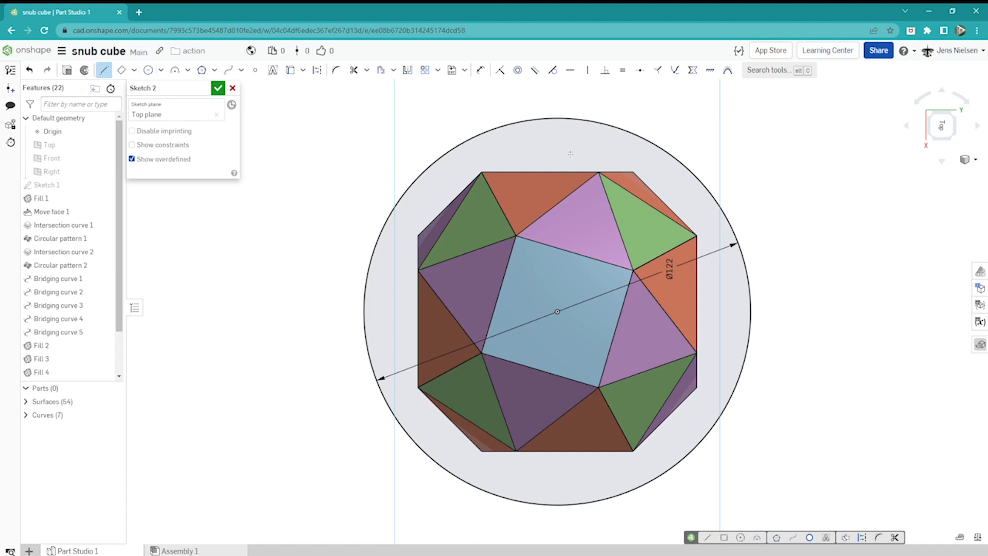
{"action": "left_click_drag", "start_coordinate": [557, 119], "coordinate": [556, 403]}
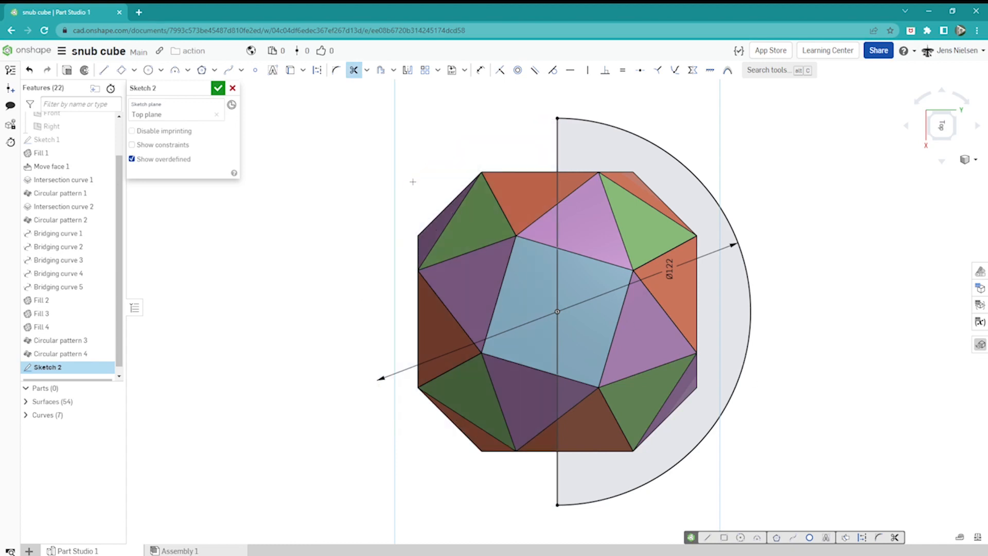
{"action": "left_click", "coordinate": [218, 88]}
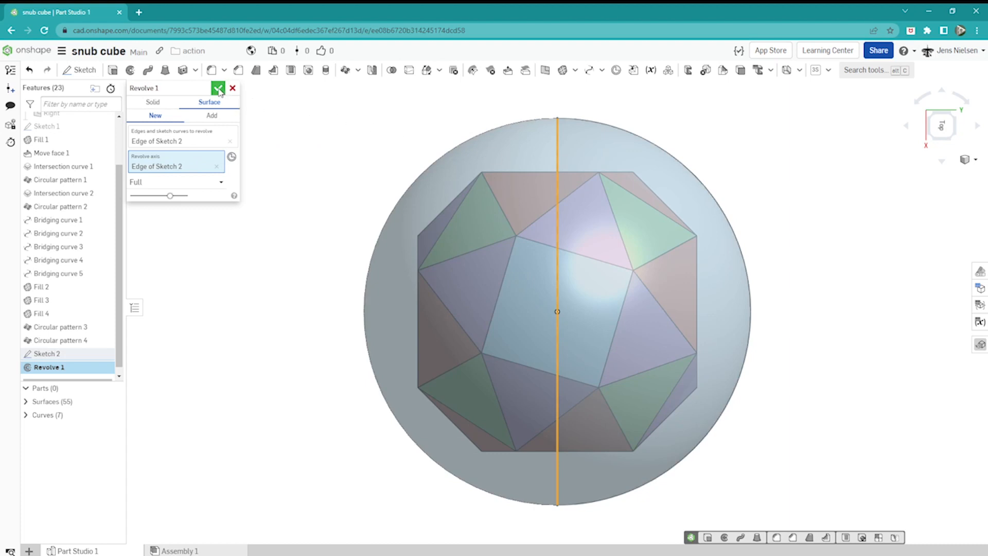
- Revolve the Sketch 2 arc as a full surface about its vertical edge, forming a sphere around the snub cube
{"action": "left_click", "coordinate": [219, 87]}
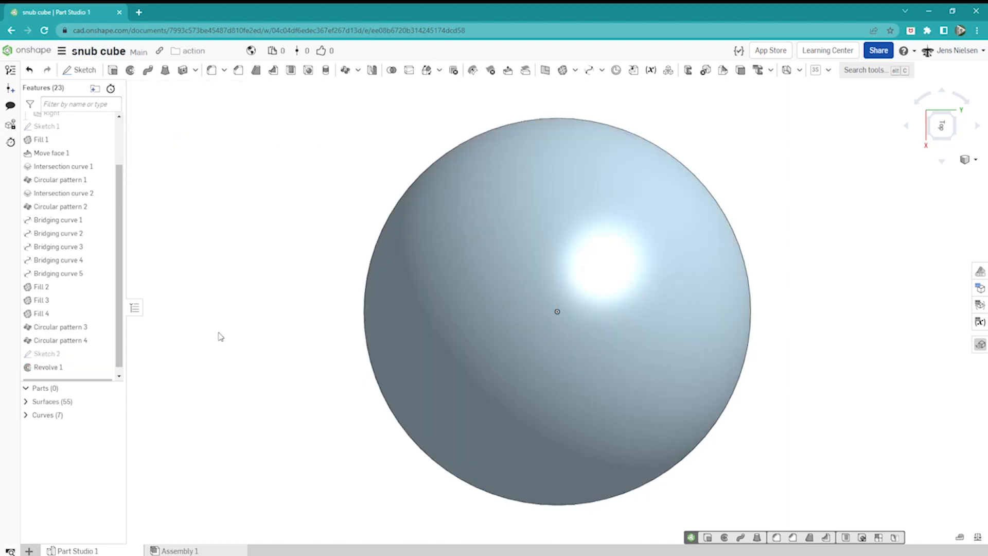
{"action": "mouse_move", "coordinate": [159, 456]}
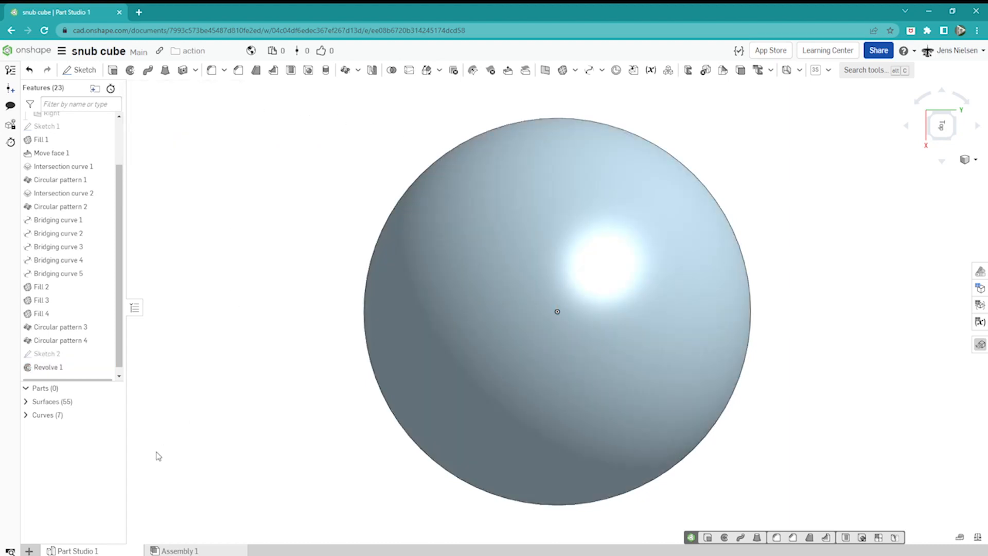
{"action": "mouse_move", "coordinate": [548, 134]}
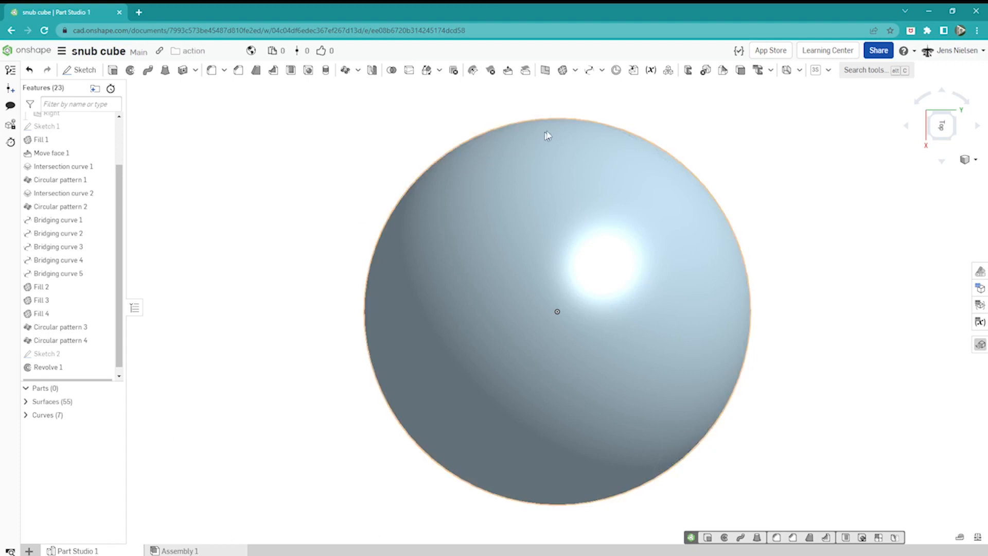
- Create Projected curve 1 projecting the pattern edges normal onto hidden sphere Surface 55
{"action": "left_click", "coordinate": [599, 70]}
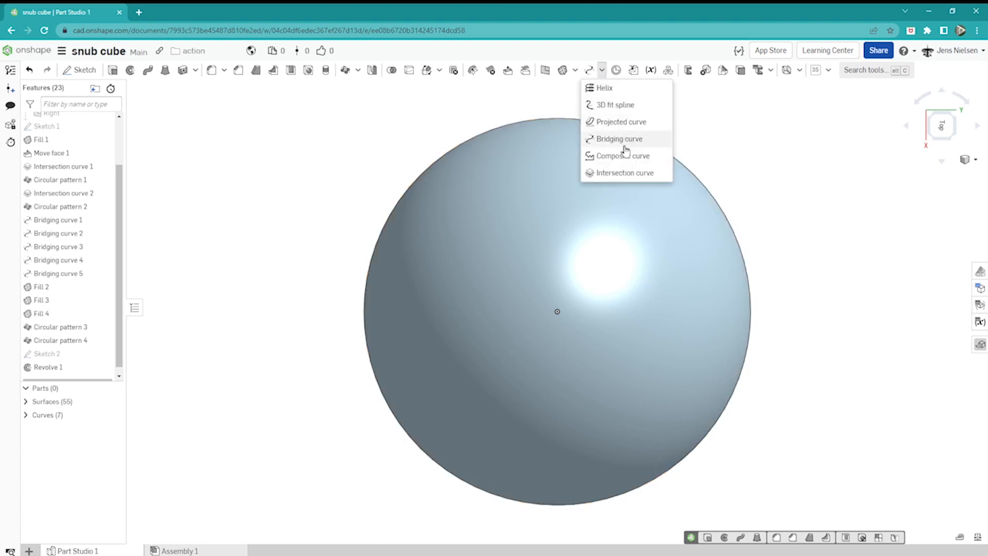
{"action": "left_click", "coordinate": [619, 121]}
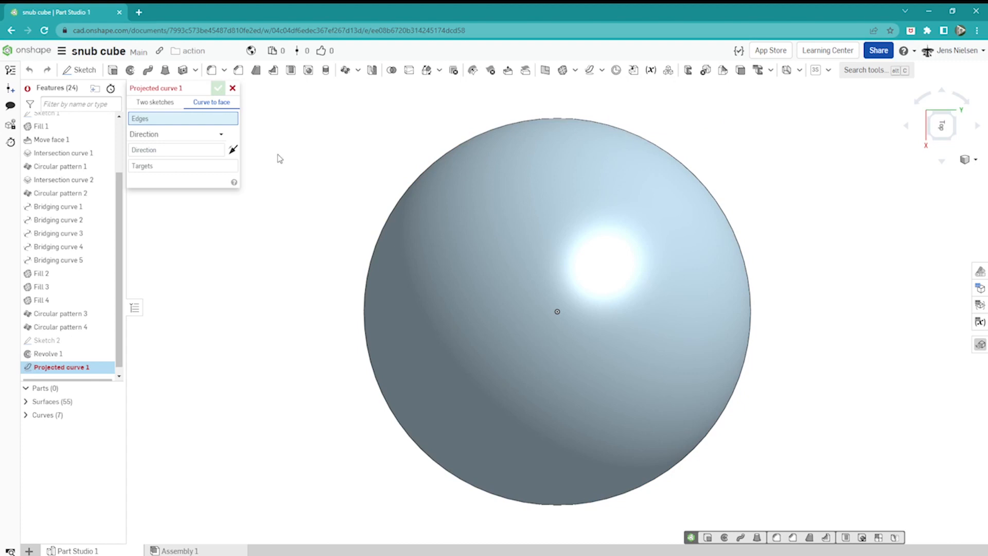
{"action": "mouse_move", "coordinate": [47, 419]}
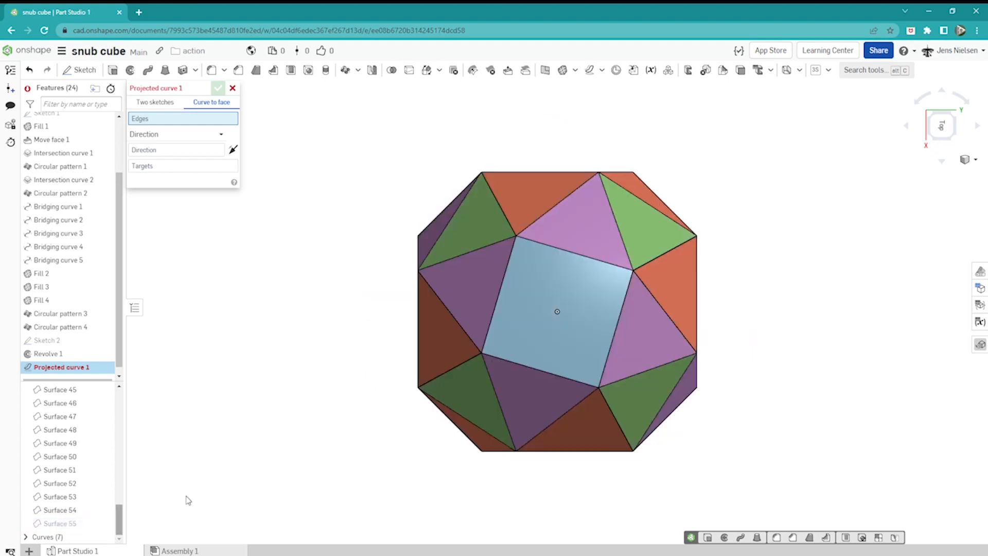
{"action": "mouse_move", "coordinate": [780, 492]}
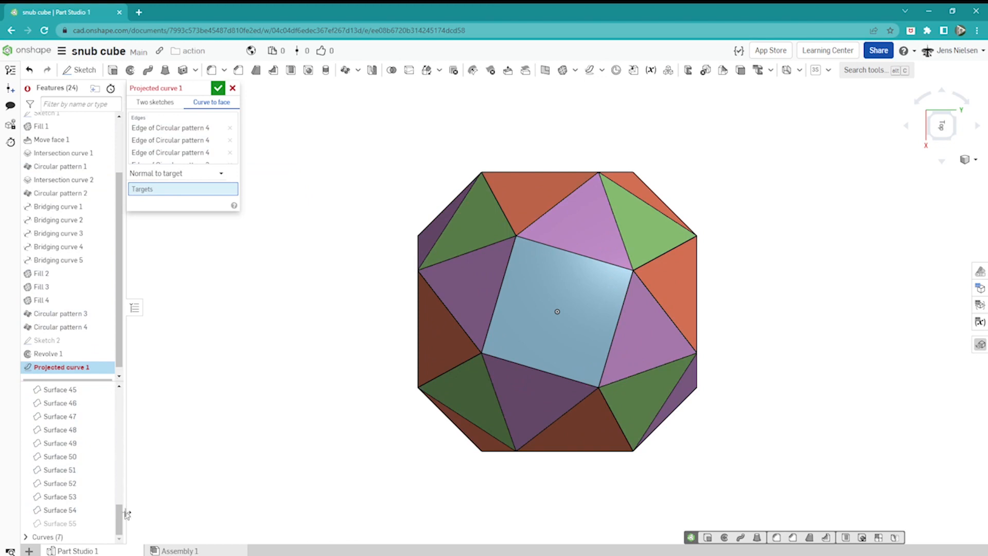
{"action": "left_click", "coordinate": [60, 523]}
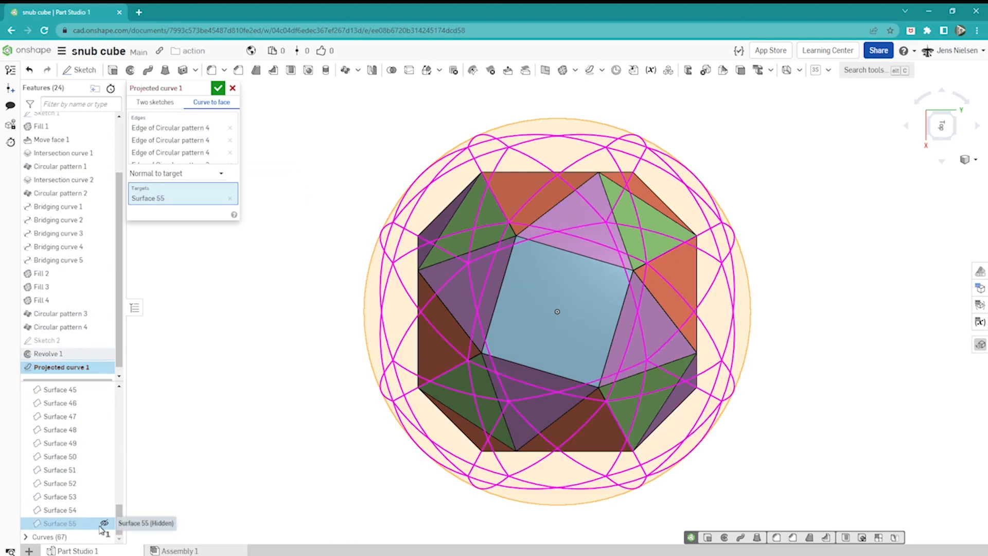
{"action": "mouse_move", "coordinate": [235, 499]}
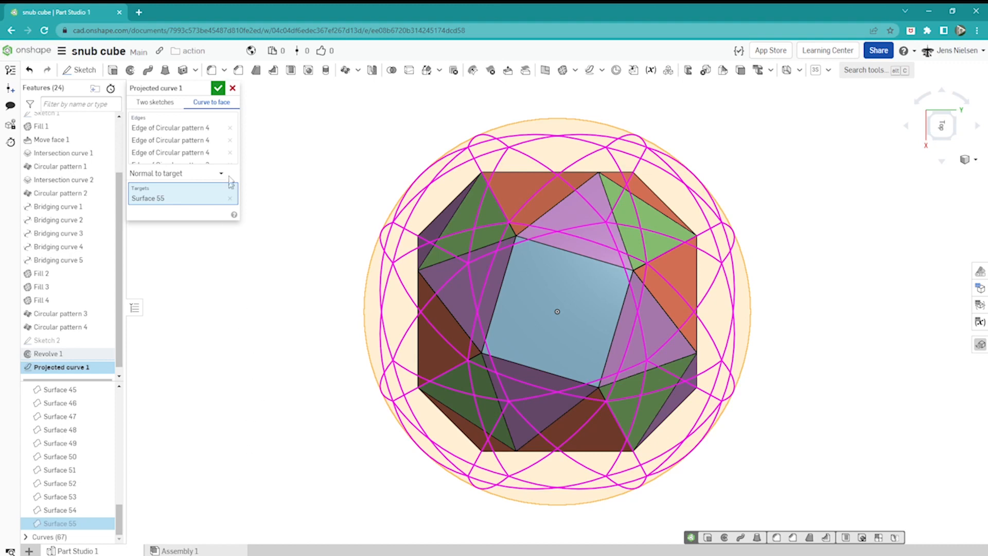
{"action": "left_click", "coordinate": [218, 87]}
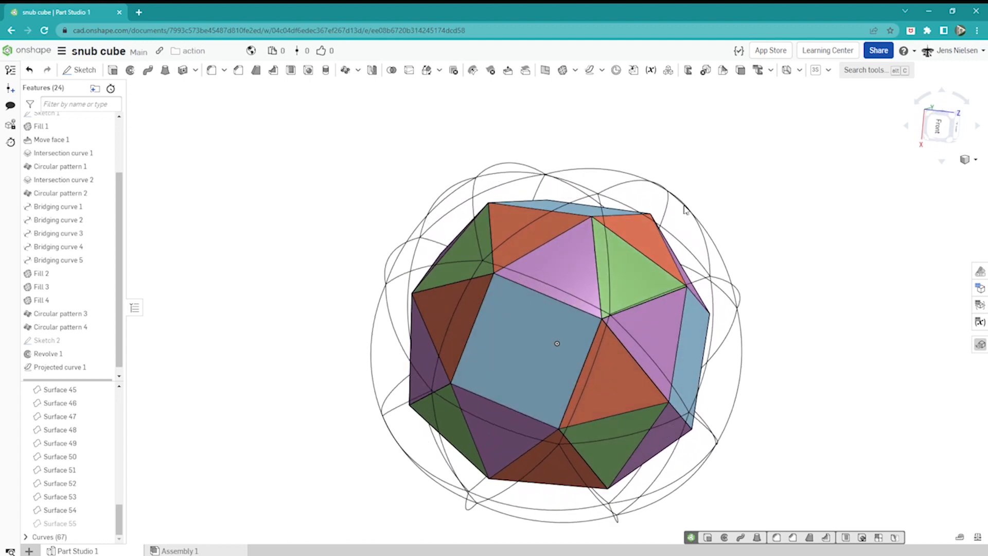
{"action": "left_click_drag", "start_coordinate": [683, 210], "coordinate": [807, 245]}
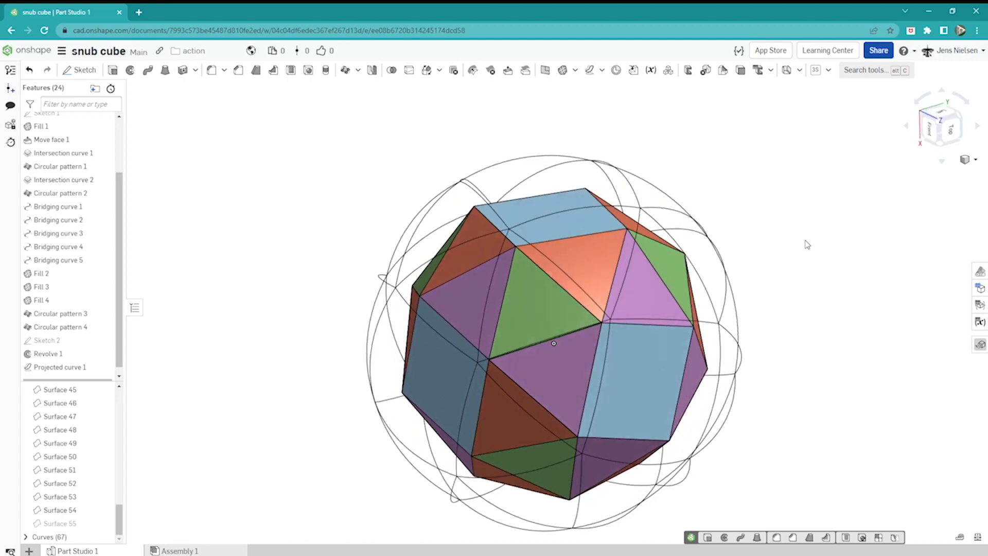